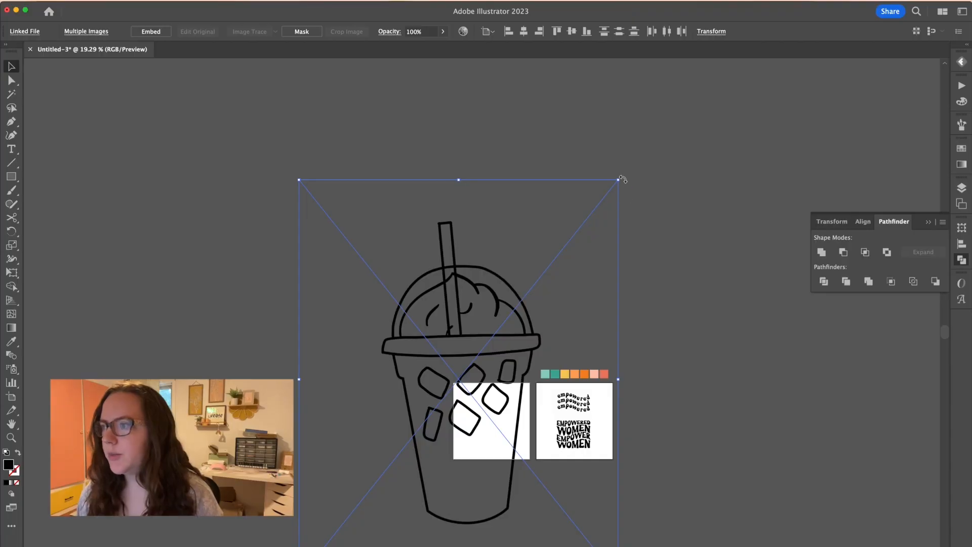
Select the iced coffee sketch and play the recorded Image Trace action (trace, expand, ungroup).
{"action": "left_click_drag", "start_coordinate": [619, 179], "coordinate": [518, 299]}
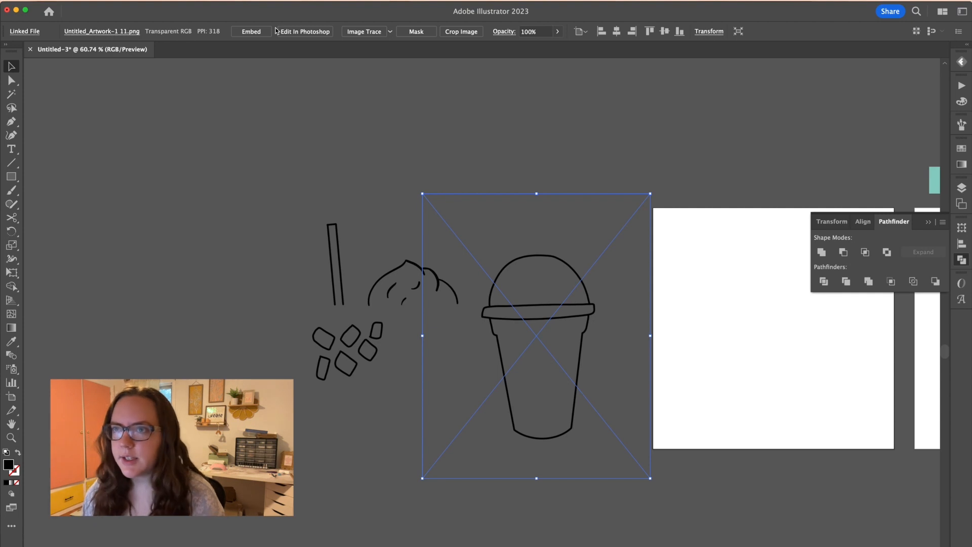
{"action": "mouse_move", "coordinate": [537, 262]}
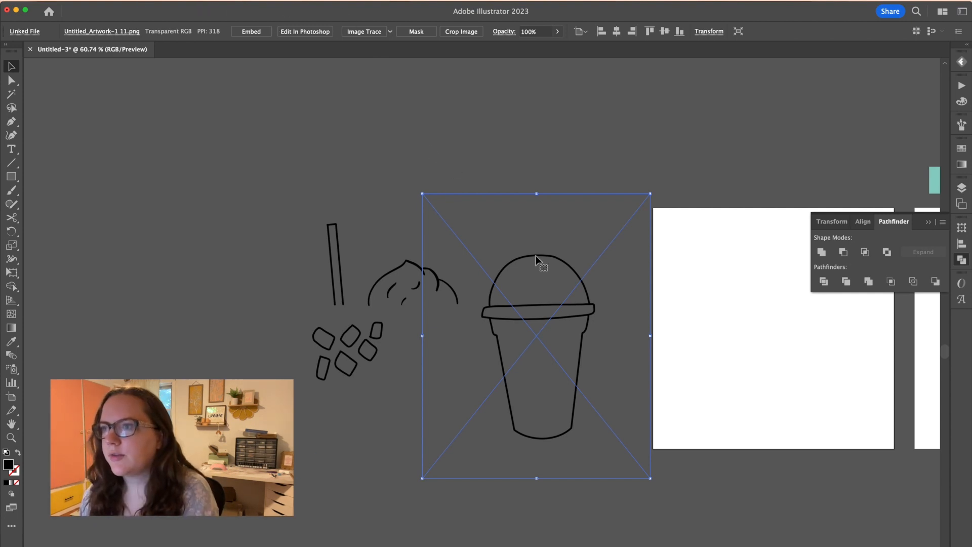
{"action": "mouse_move", "coordinate": [545, 97]}
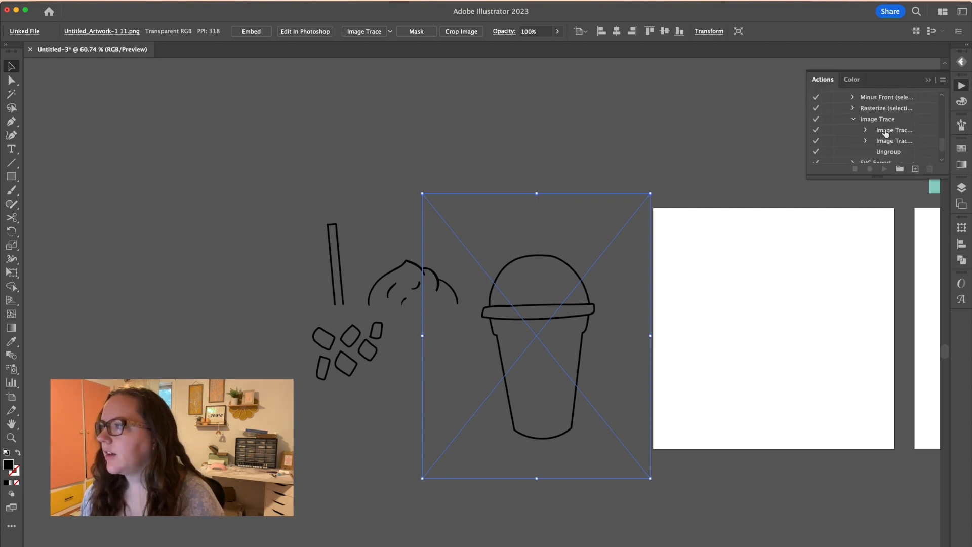
{"action": "left_click", "coordinate": [894, 130]}
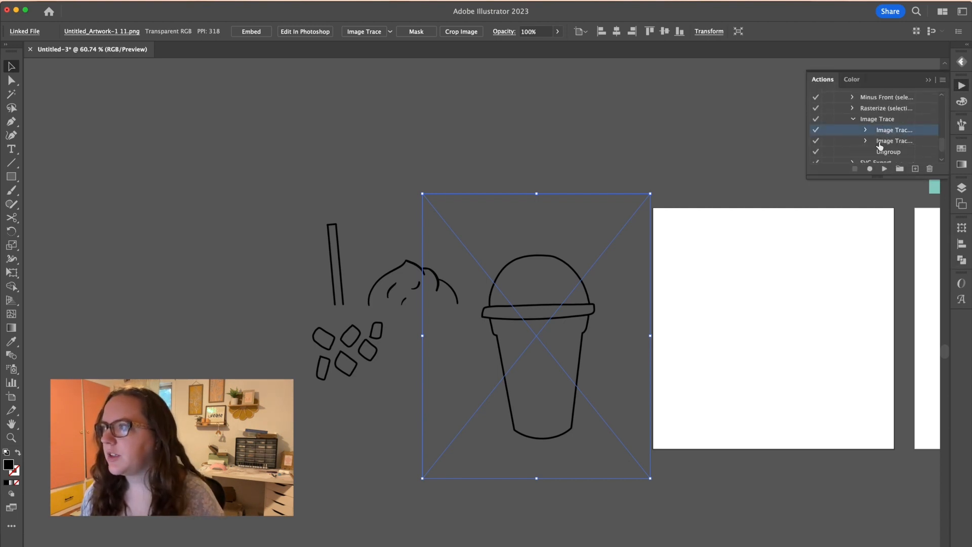
{"action": "left_click", "coordinate": [893, 141]}
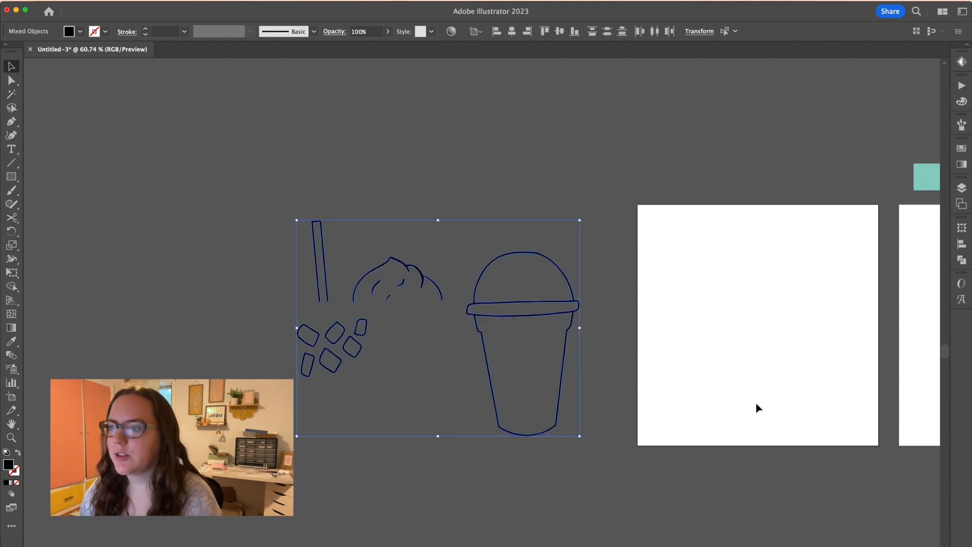
{"action": "mouse_move", "coordinate": [962, 257]}
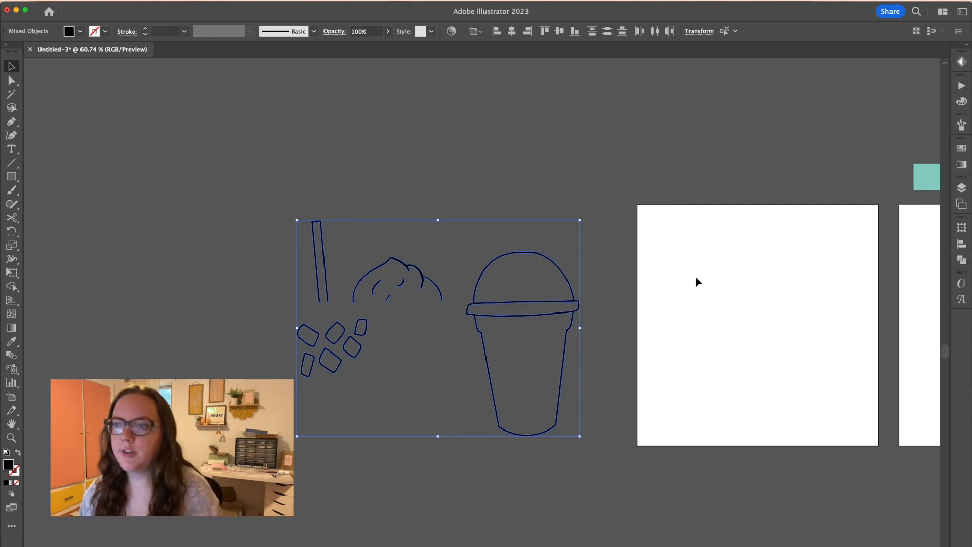
{"action": "mouse_move", "coordinate": [440, 270]}
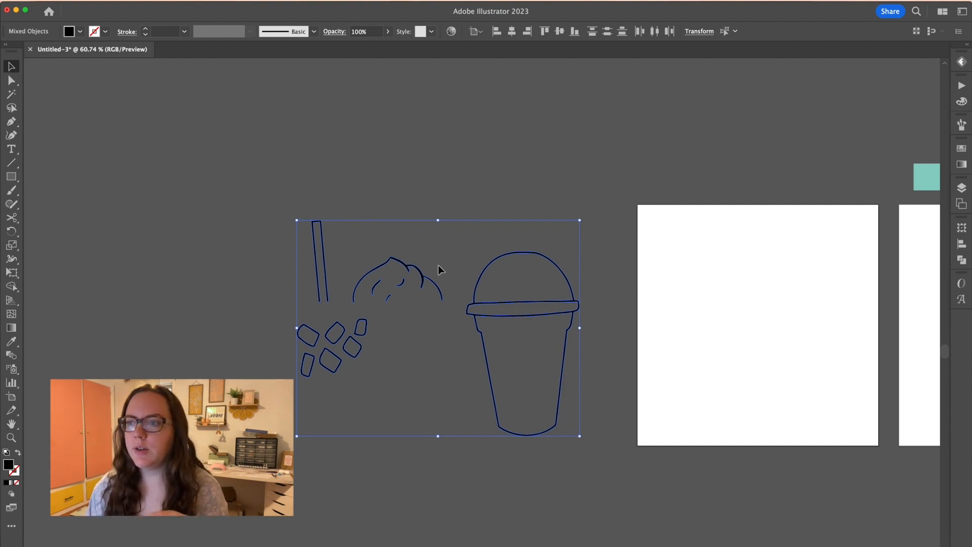
Combine the traced straw, cream, ice cube and cup paths into a compound path, then deselect.
{"action": "key", "text": "cmd+8"}
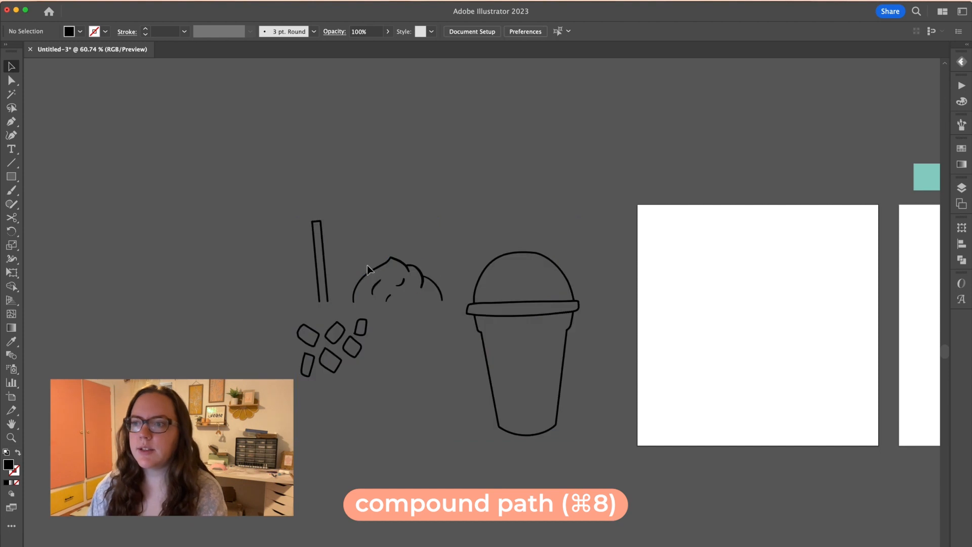
{"action": "left_click", "coordinate": [374, 287]}
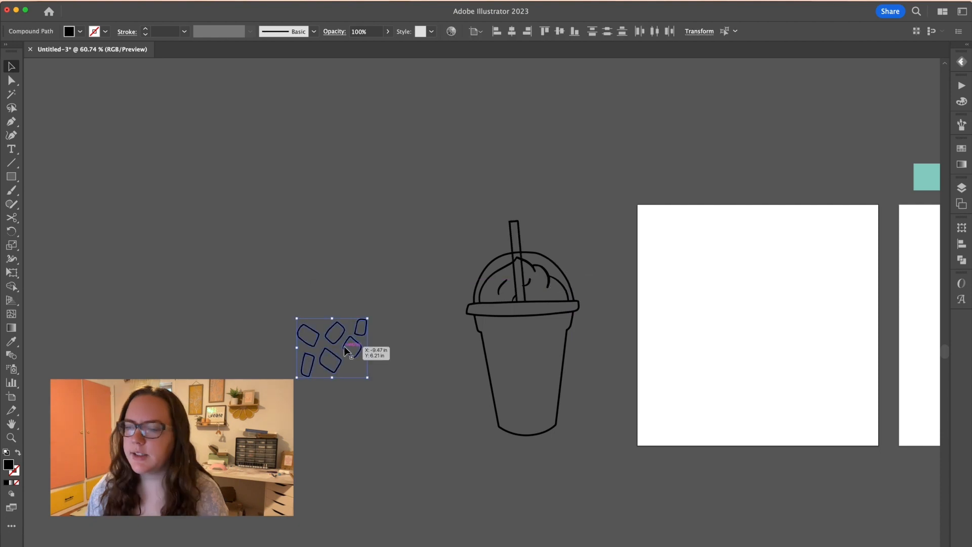
Move the ice cubes into the cup at 20% opacity and trace a cube with a tilted 4 pt rectangle.
{"action": "left_click_drag", "start_coordinate": [331, 348], "coordinate": [525, 351]}
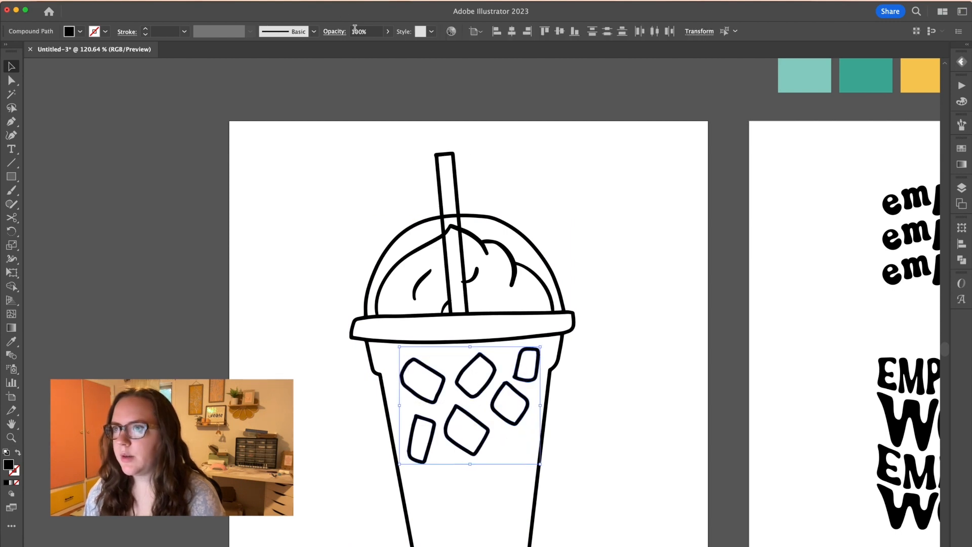
{"action": "type", "text": "20"}
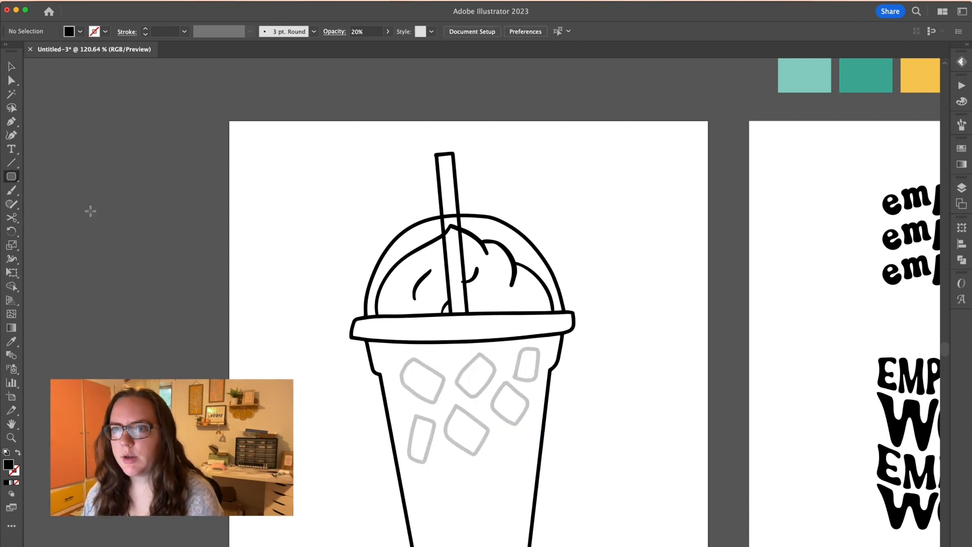
{"action": "left_click_drag", "start_coordinate": [509, 347], "coordinate": [539, 384]}
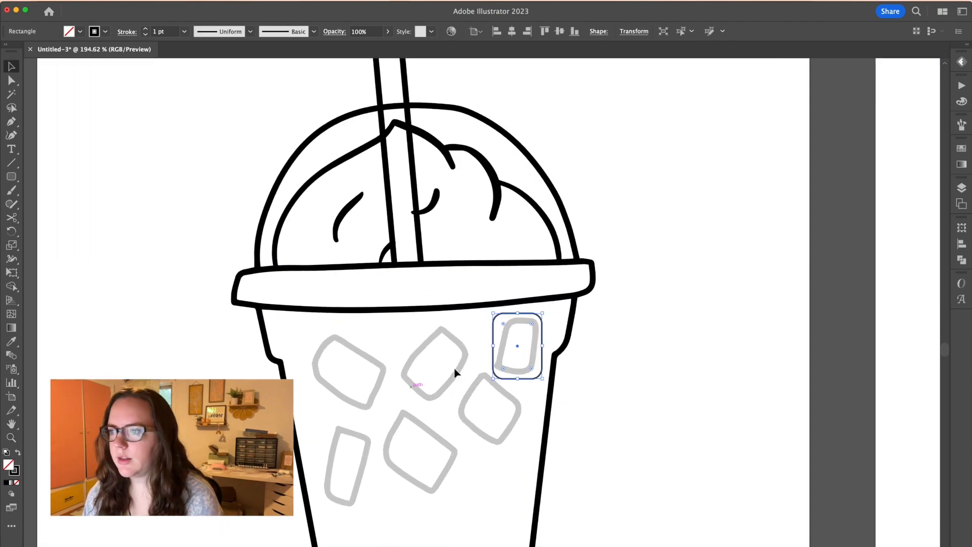
{"action": "left_click", "coordinate": [148, 29]}
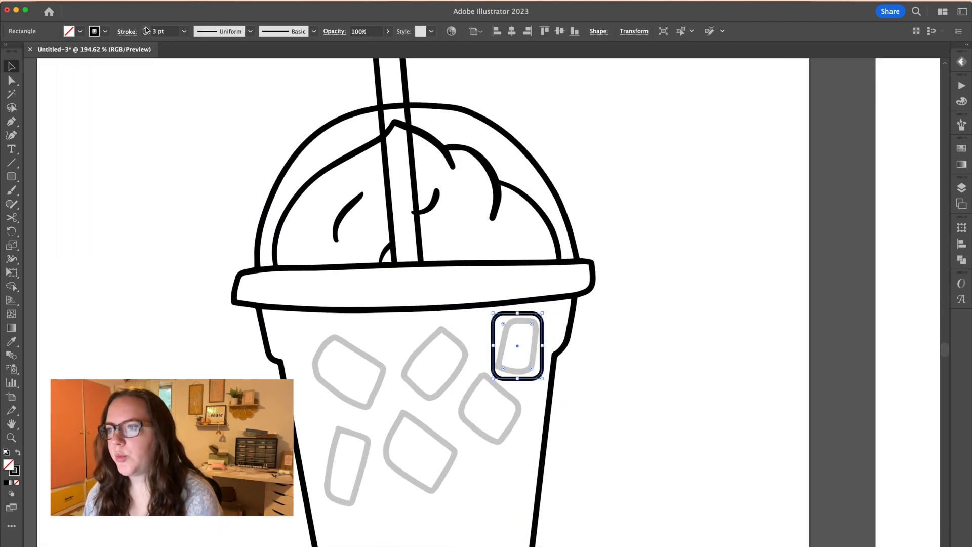
{"action": "left_click", "coordinate": [149, 29]}
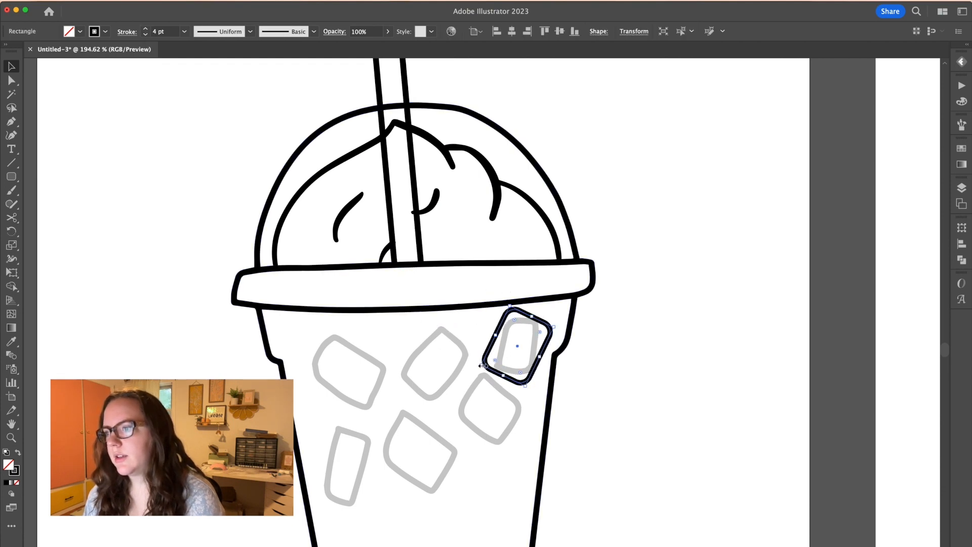
{"action": "left_click_drag", "start_coordinate": [517, 345], "coordinate": [421, 390]}
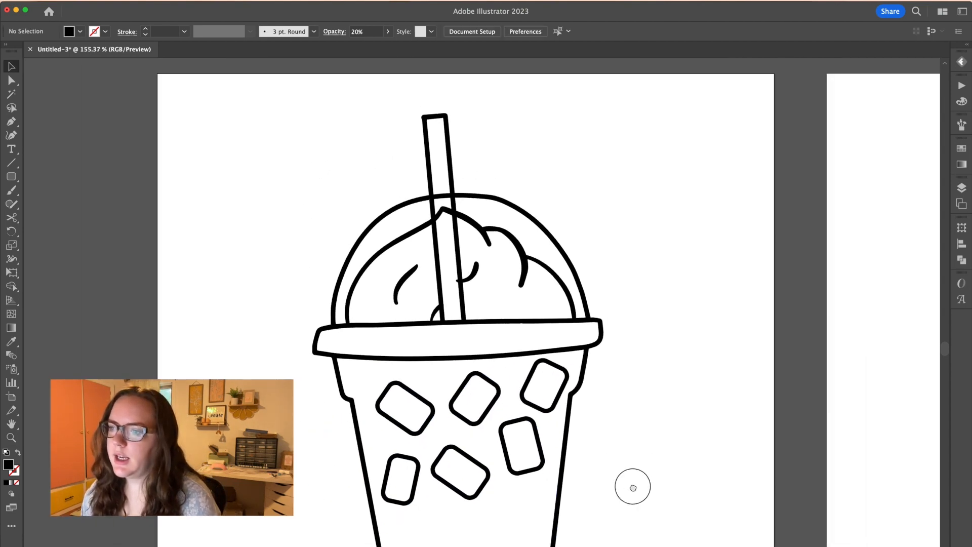
Expand the ice cube rectangles' fill and stroke into filled shapes, checking in Outline view.
{"action": "key", "text": "cmd+y"}
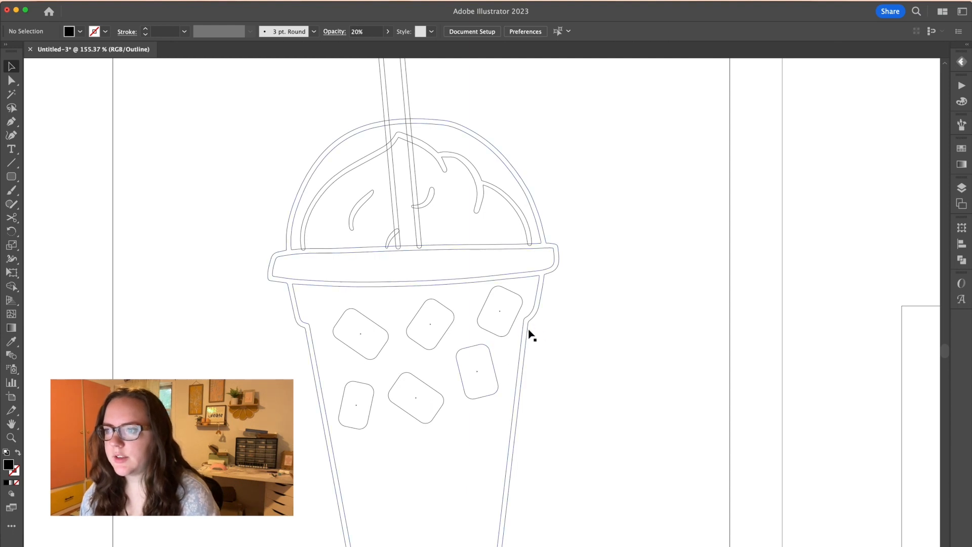
{"action": "key", "text": "Cmd+Y"}
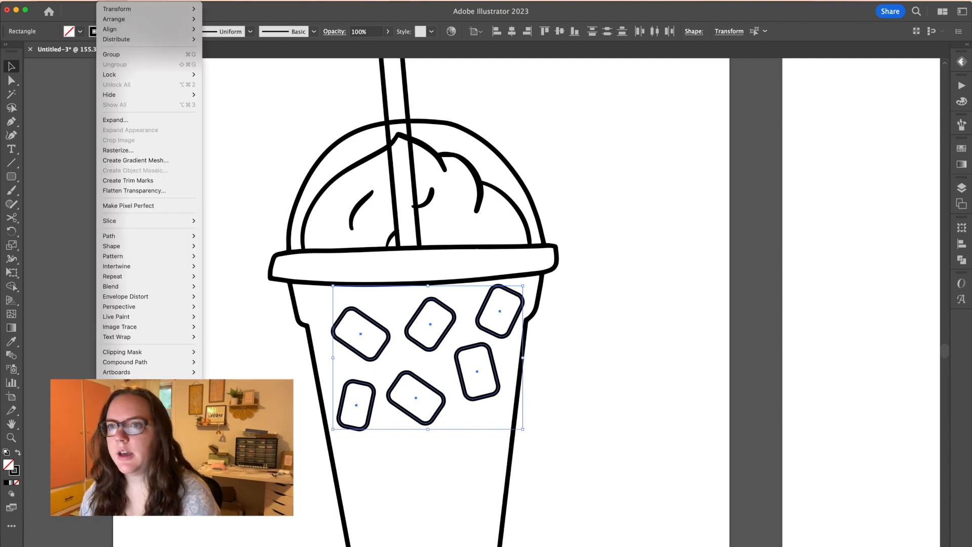
{"action": "left_click", "coordinate": [115, 120]}
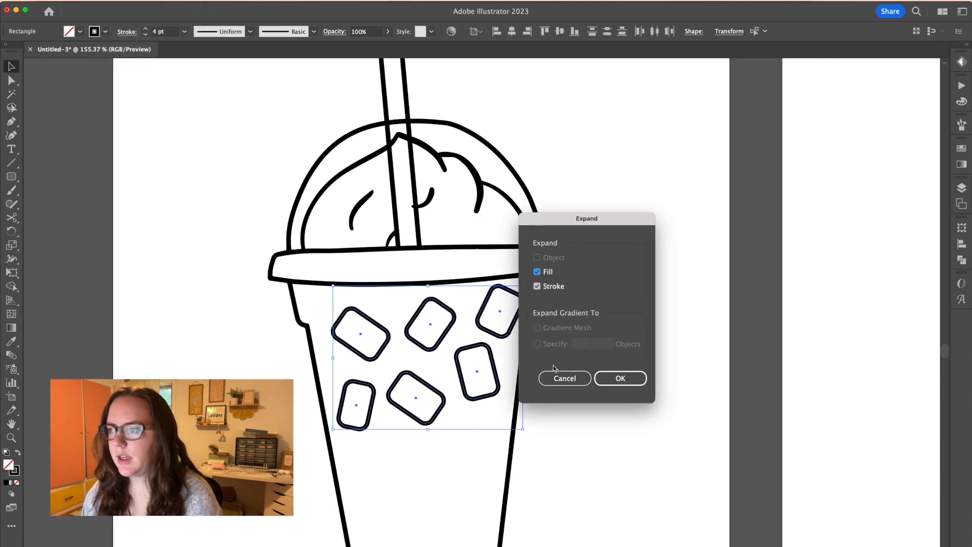
{"action": "left_click", "coordinate": [620, 378]}
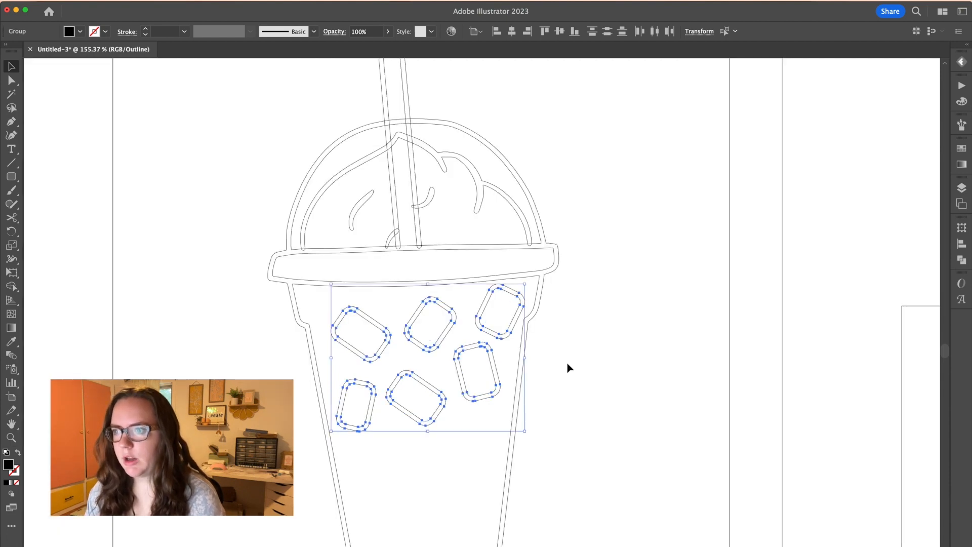
{"action": "key", "text": "cmd+y"}
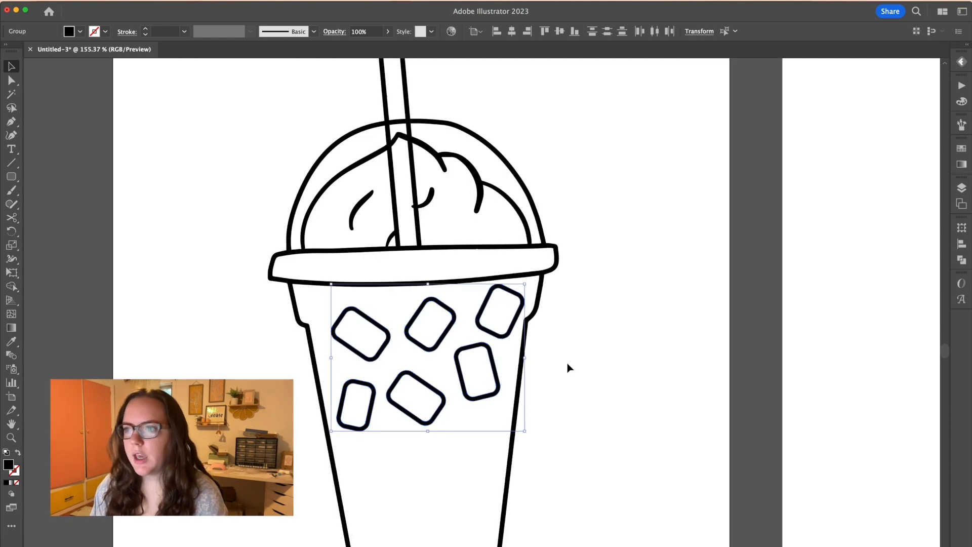
{"action": "left_click", "coordinate": [232, 50]}
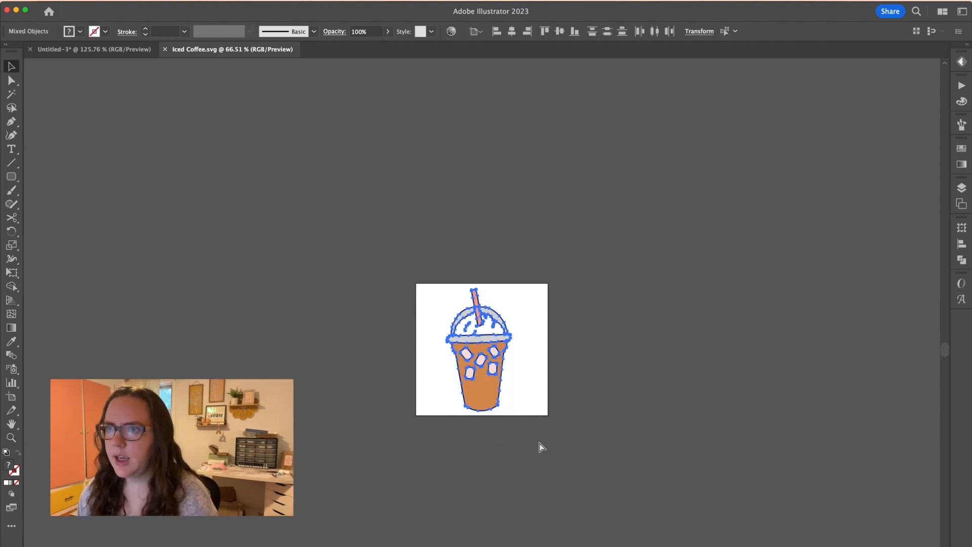
Open the Iced Coffee.svg example, then edit the whipped cream strokes in isolation mode.
{"action": "left_click", "coordinate": [81, 50]}
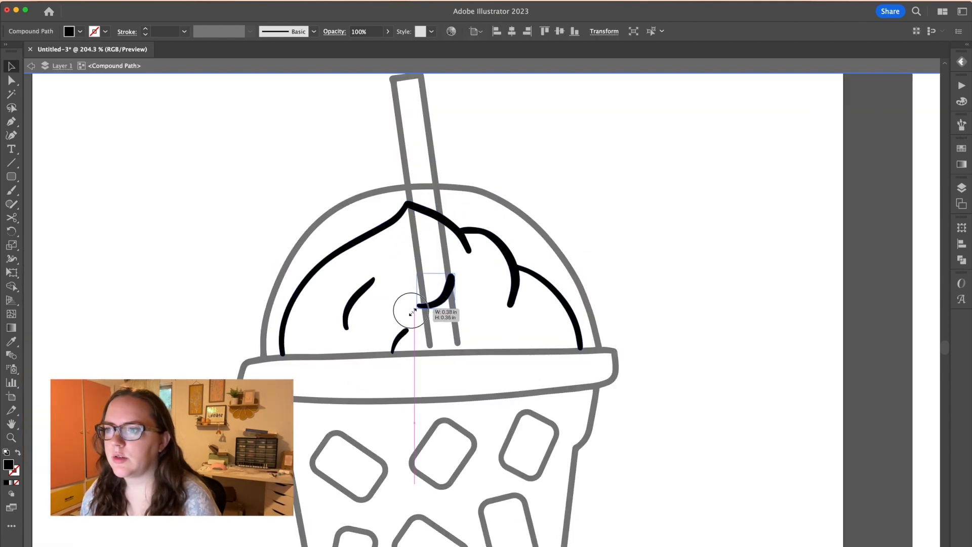
{"action": "left_click_drag", "start_coordinate": [412, 310], "coordinate": [446, 292]}
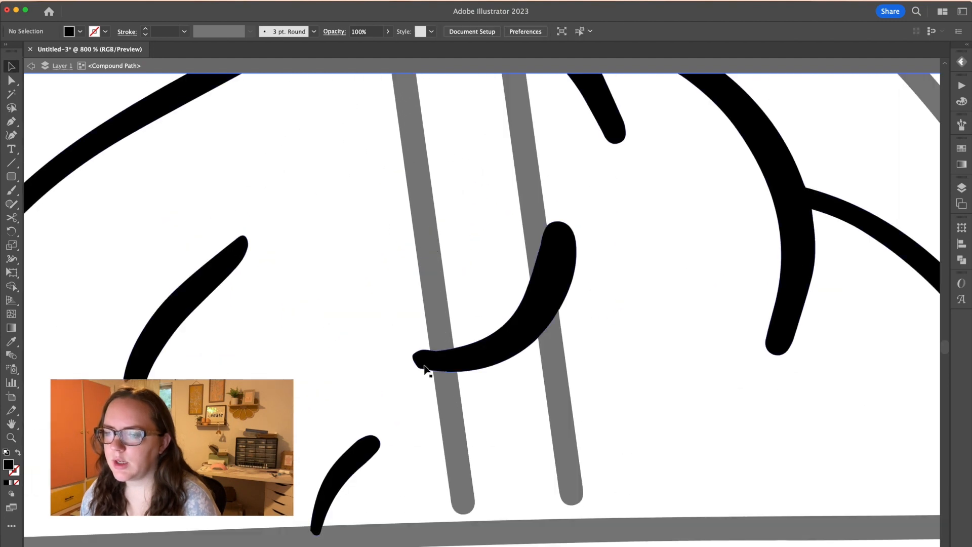
{"action": "left_click", "coordinate": [422, 371]}
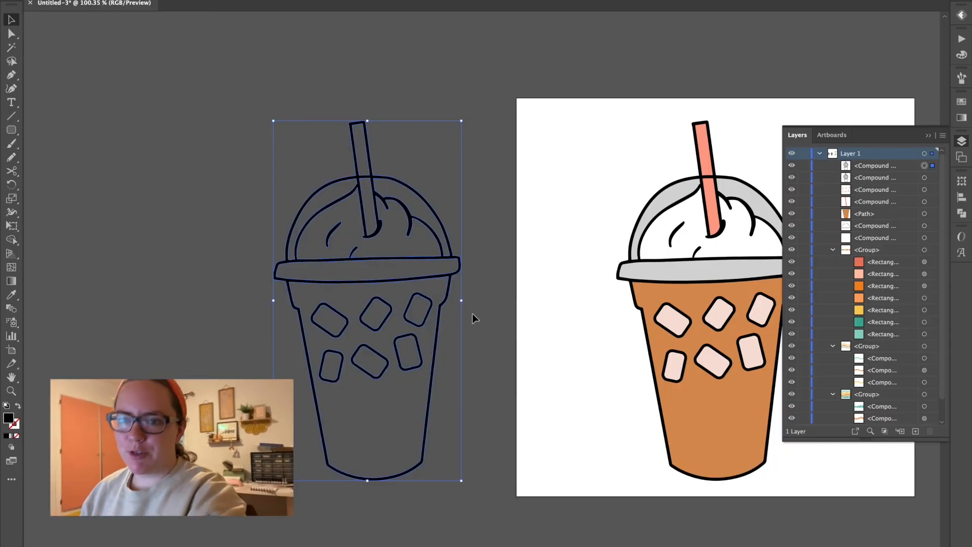
{"action": "mouse_move", "coordinate": [206, 276]}
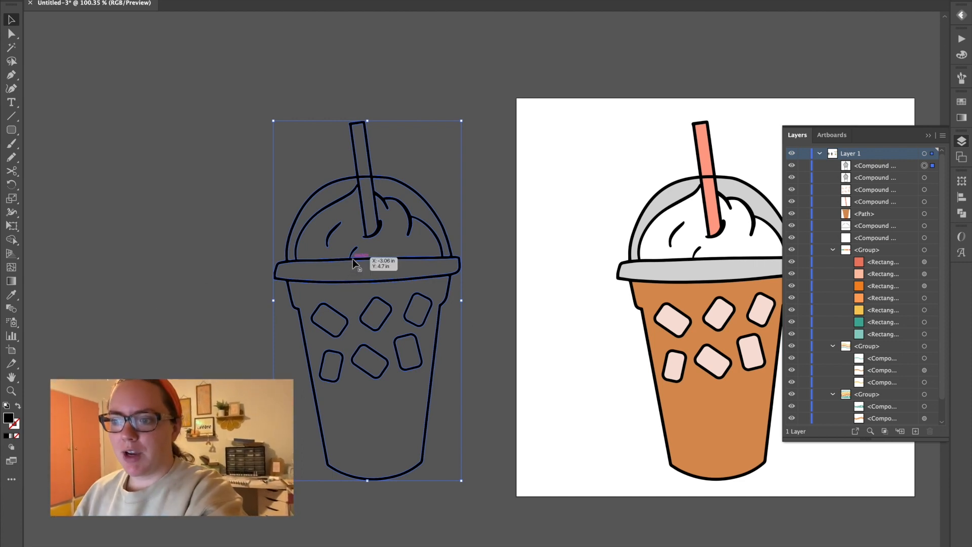
Apply Simplify to the outline drawing, previewing low detail before keeping nearly all detail.
{"action": "right_click", "coordinate": [355, 262]}
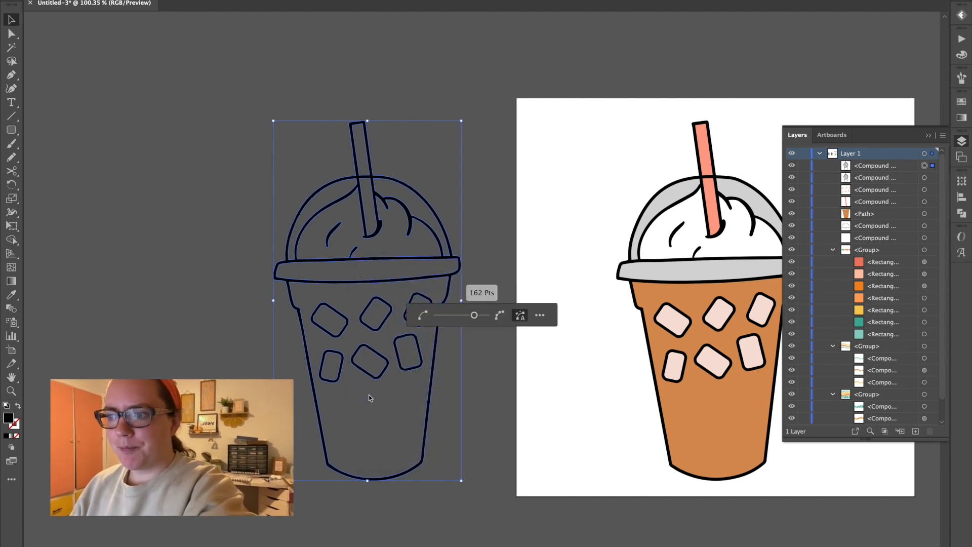
{"action": "left_click_drag", "start_coordinate": [475, 315], "coordinate": [436, 314]}
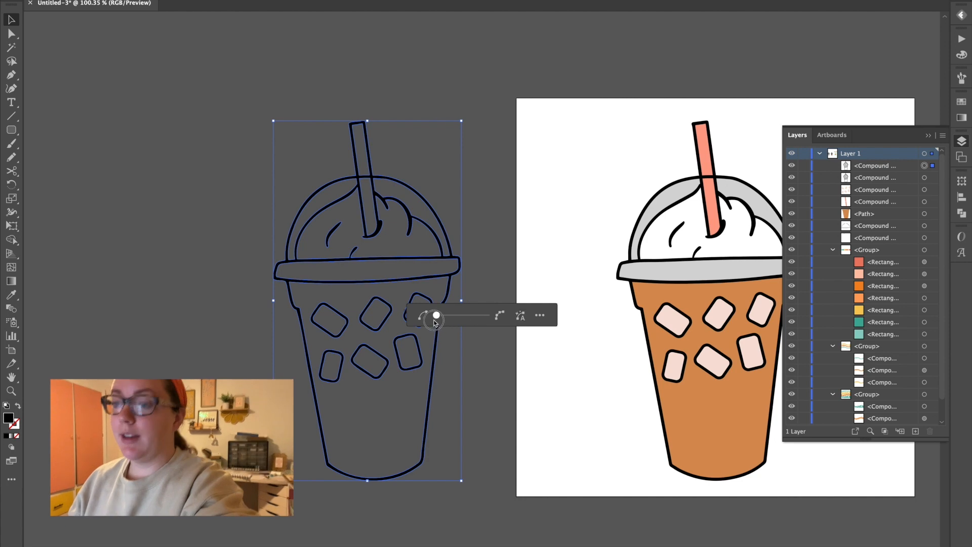
{"action": "left_click_drag", "start_coordinate": [436, 315], "coordinate": [422, 315]}
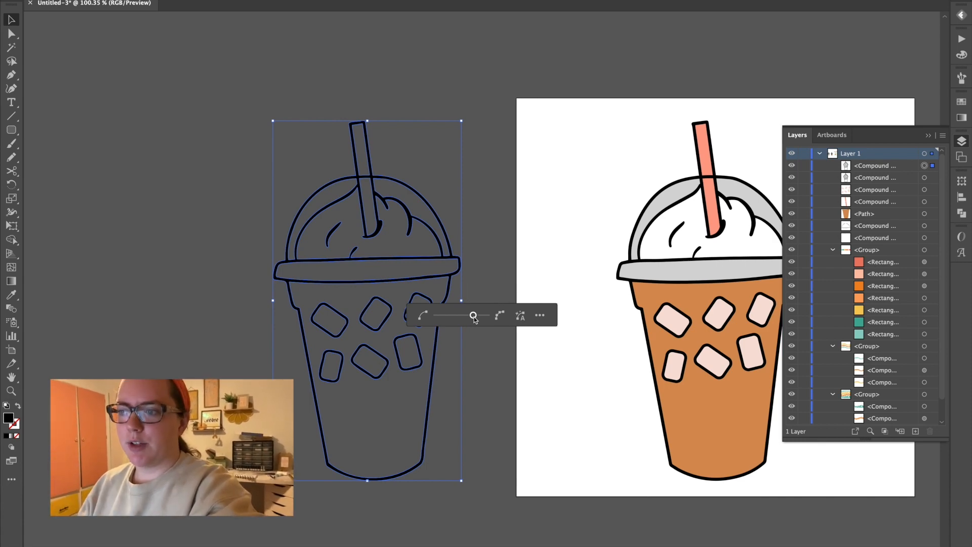
{"action": "mouse_move", "coordinate": [494, 299]}
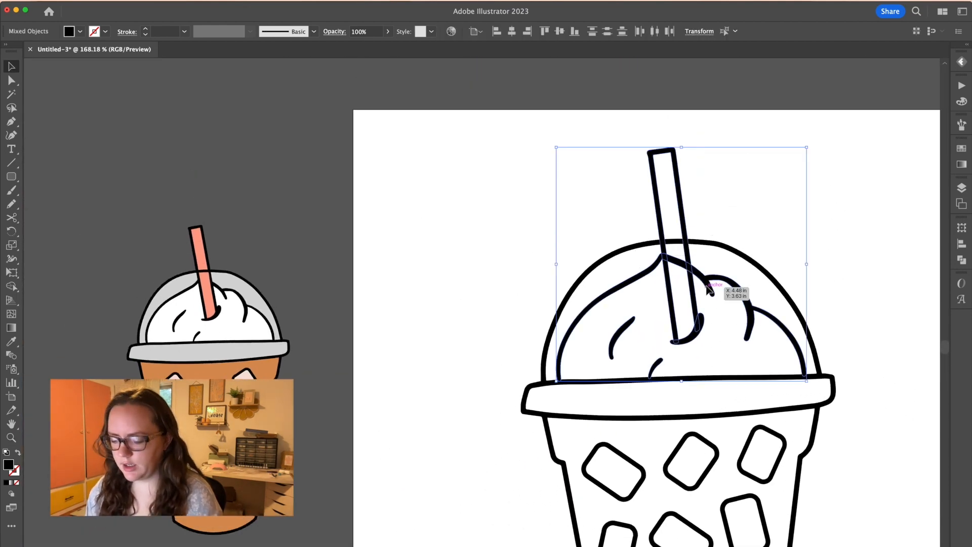
Switch to the Shape Builder tool for colouring the drink's regions.
{"action": "key", "text": "shift+m"}
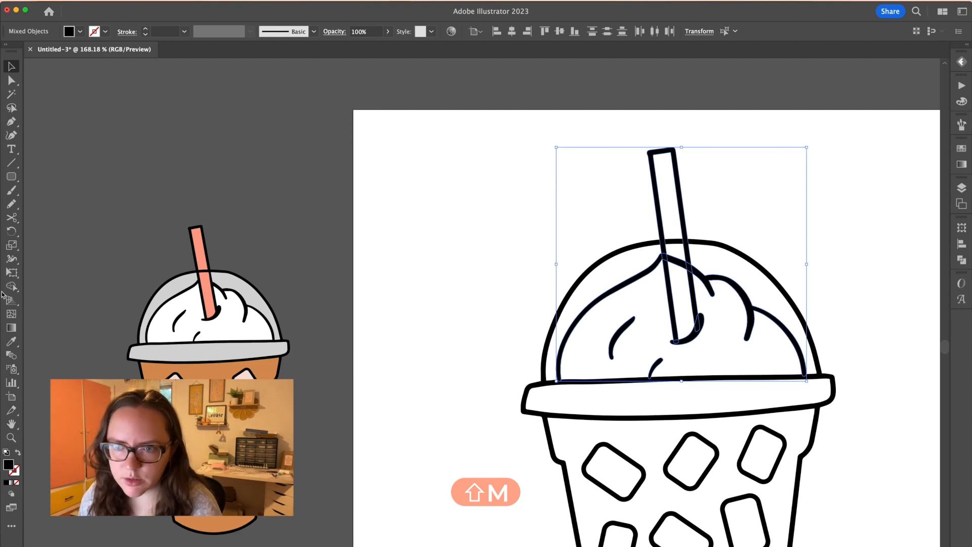
{"action": "left_click", "coordinate": [11, 286]}
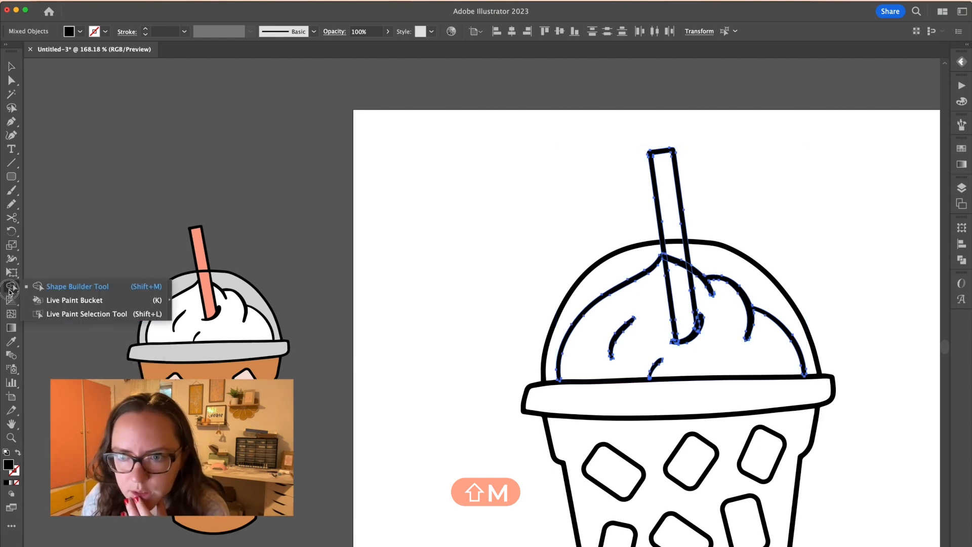
{"action": "left_click", "coordinate": [77, 286]}
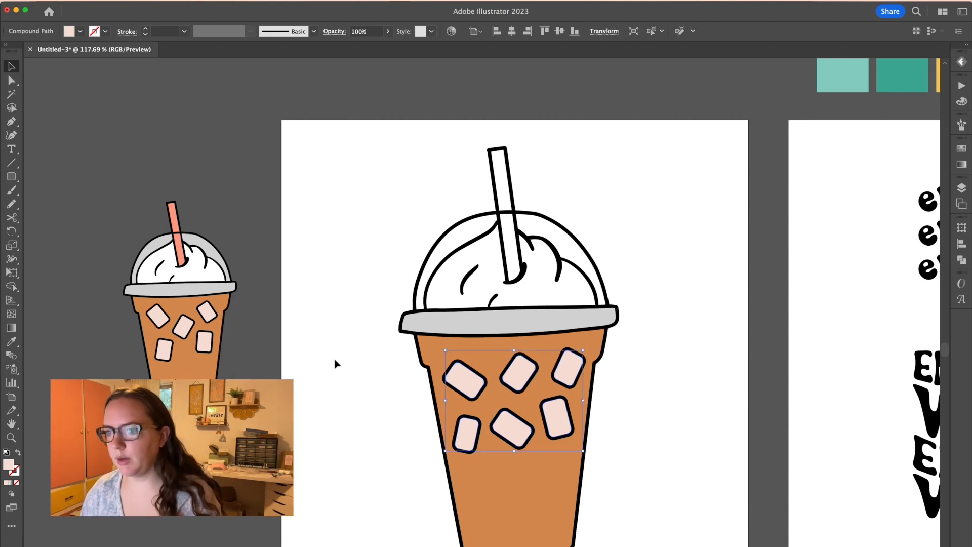
Deselect the ice cubes and select all of the drink's black outline shapes.
{"action": "left_click", "coordinate": [337, 365]}
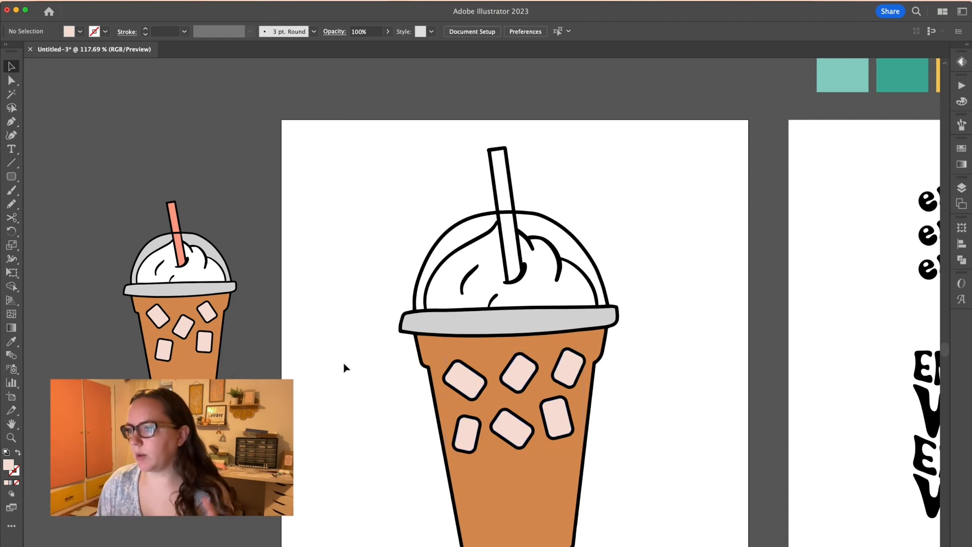
{"action": "mouse_move", "coordinate": [434, 195]}
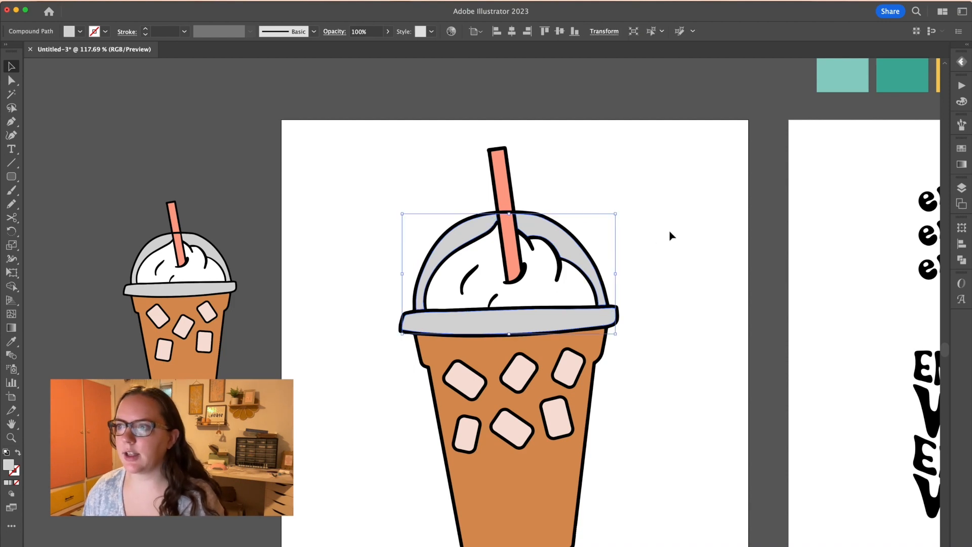
{"action": "left_click", "coordinate": [545, 477]}
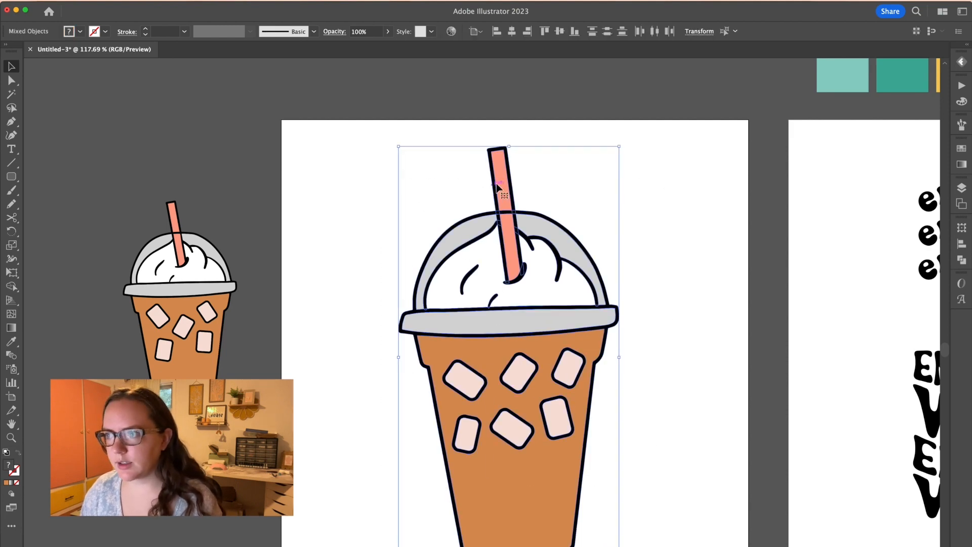
{"action": "mouse_move", "coordinate": [391, 213]}
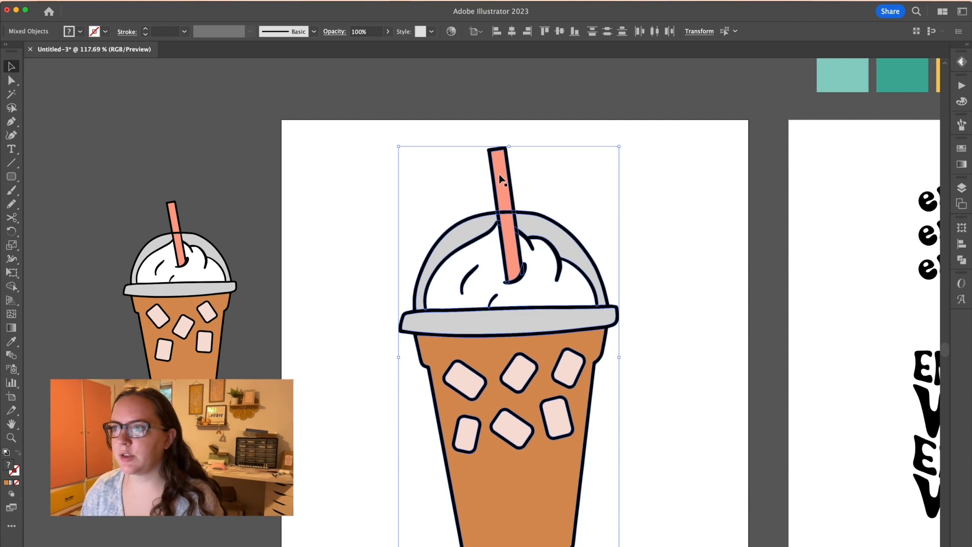
{"action": "mouse_move", "coordinate": [494, 260]}
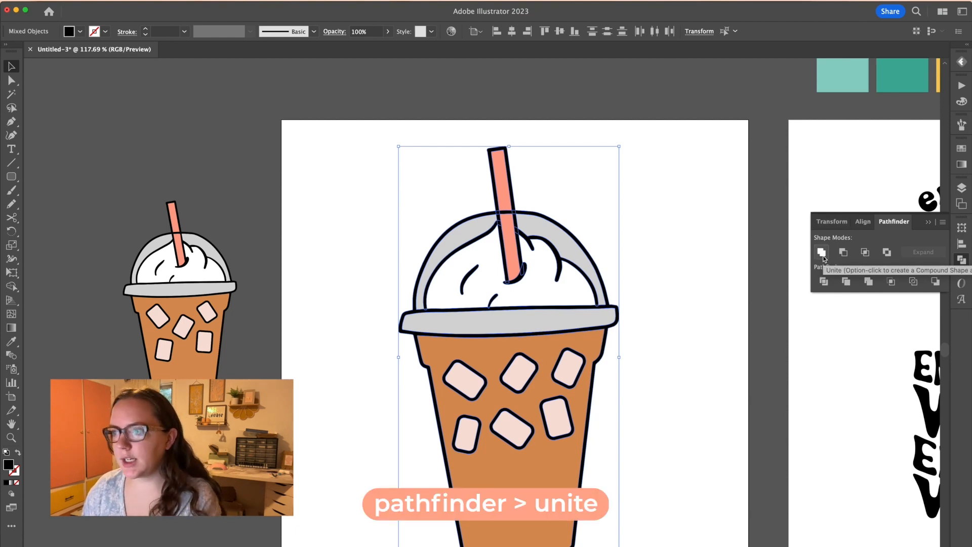
Merge the selected black outlines into one shape with Pathfinder Unite.
{"action": "left_click", "coordinate": [821, 251]}
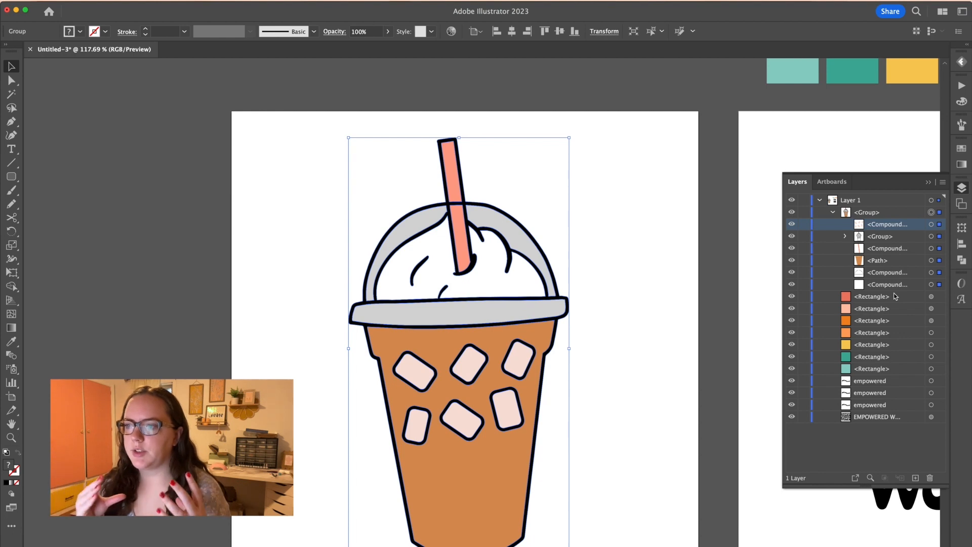
Select the drink group and its nested group in Layers, and ungroup both.
{"action": "left_click", "coordinate": [879, 236]}
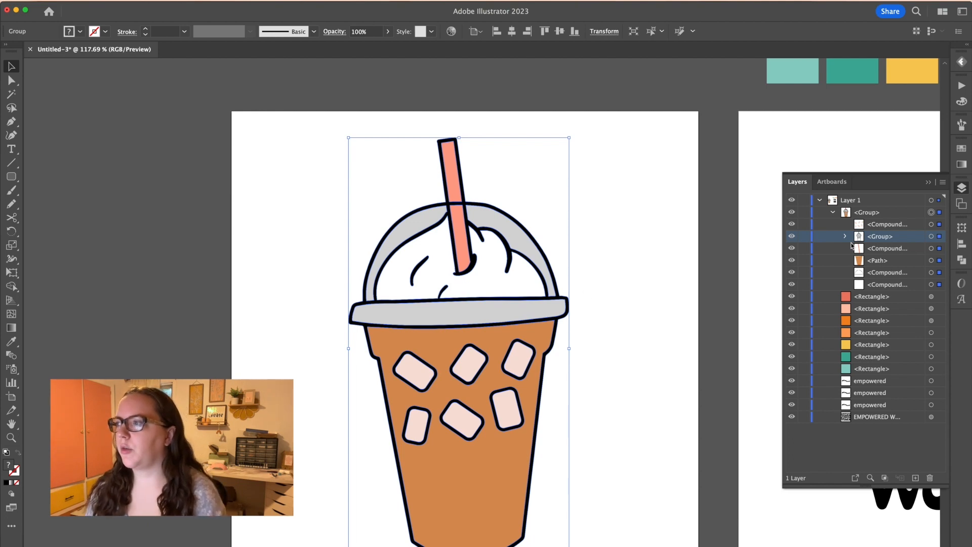
{"action": "left_click", "coordinate": [844, 236]}
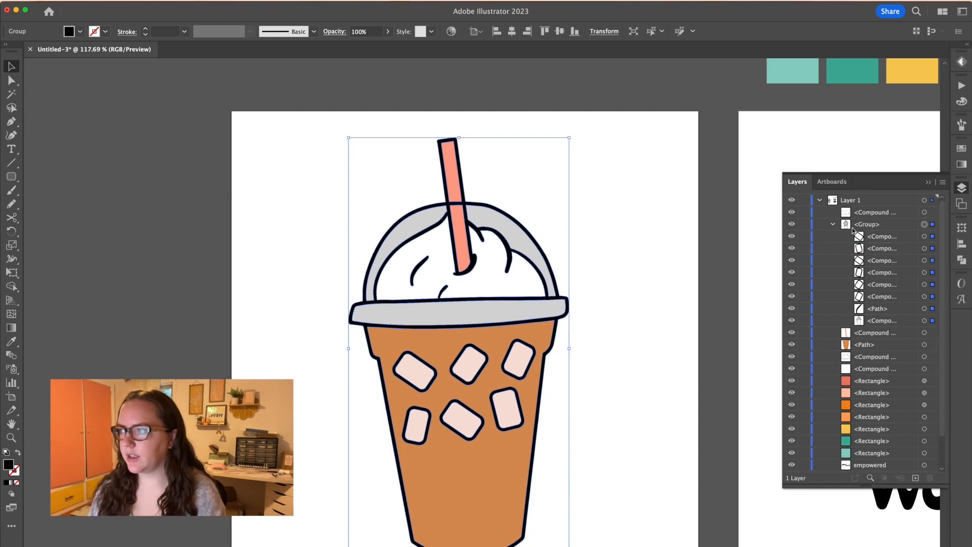
{"action": "key", "text": "cmd+shift+g"}
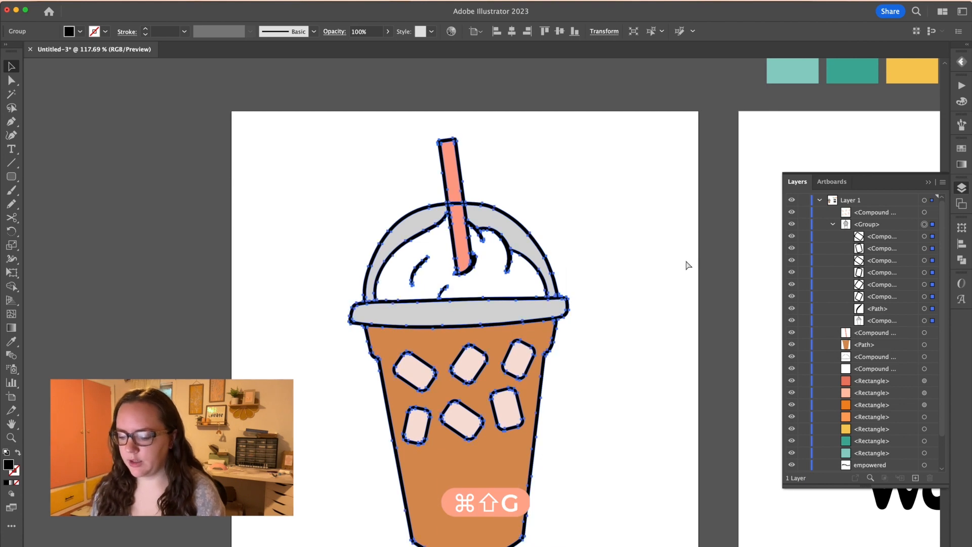
{"action": "key", "text": "cmd+shift+g"}
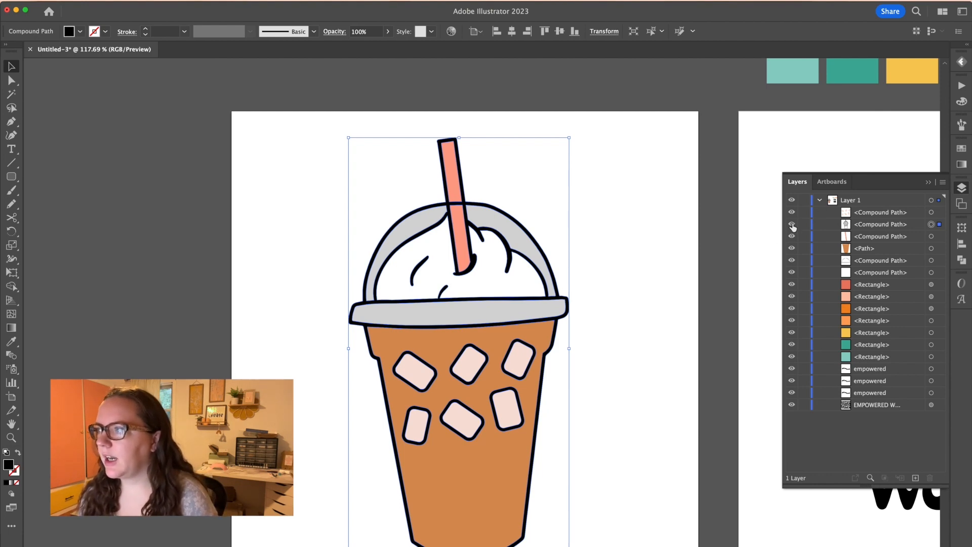
Select the black outline path, then toggle visibility of the outlines, pink ice cubes and pink straw.
{"action": "left_click", "coordinate": [880, 212]}
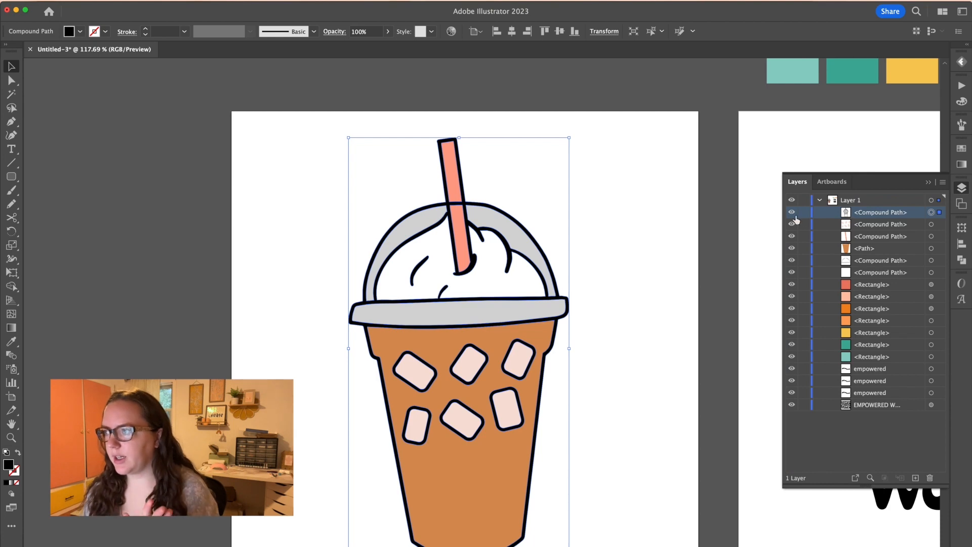
{"action": "left_click", "coordinate": [791, 212]}
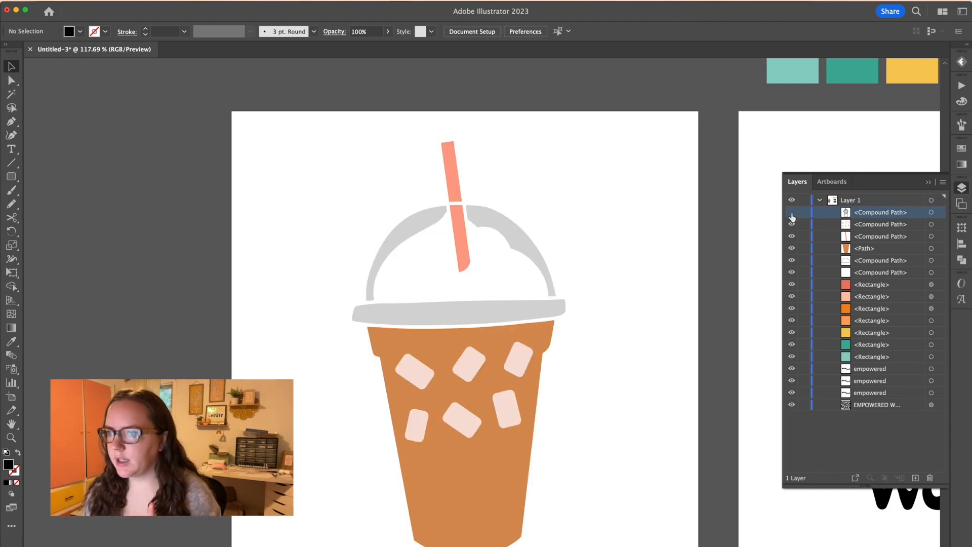
{"action": "left_click", "coordinate": [791, 224]}
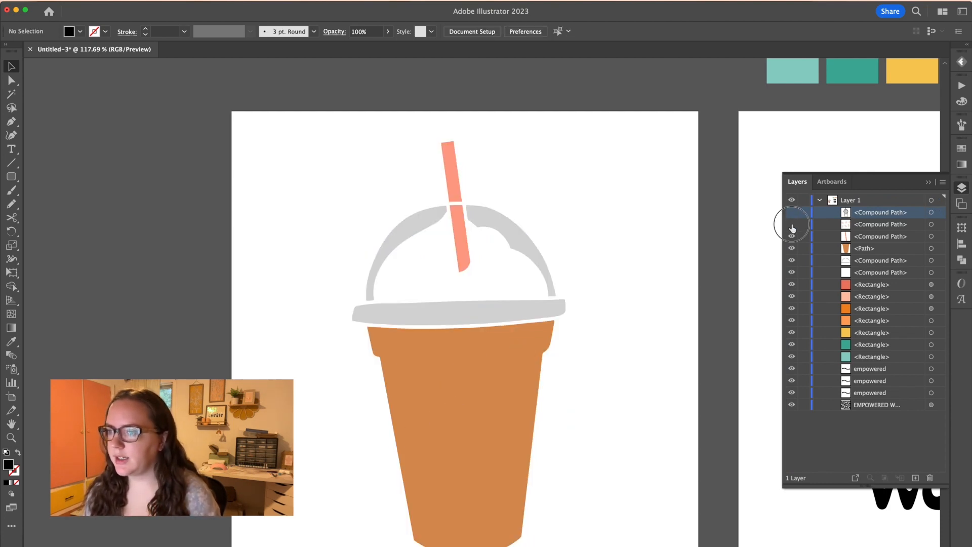
{"action": "left_click", "coordinate": [791, 224]}
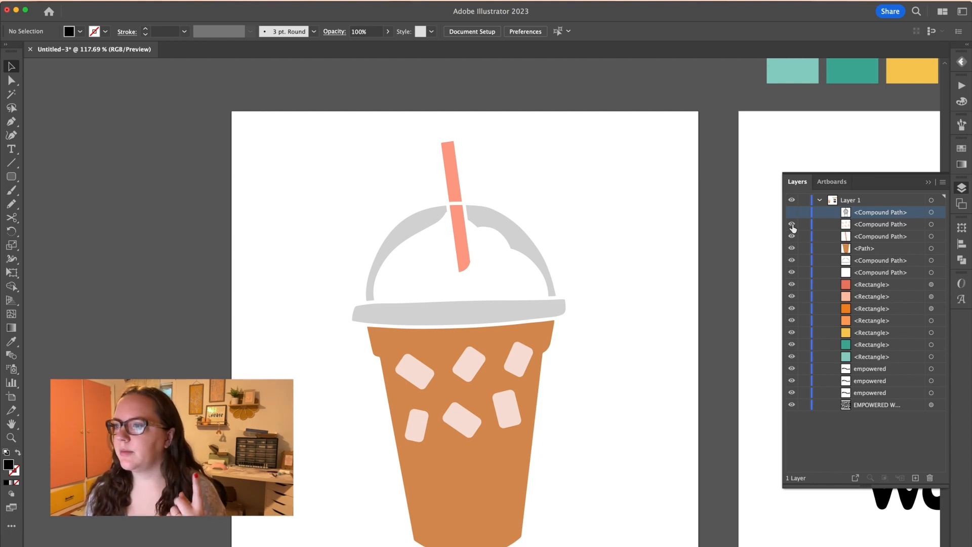
{"action": "left_click", "coordinate": [791, 236]}
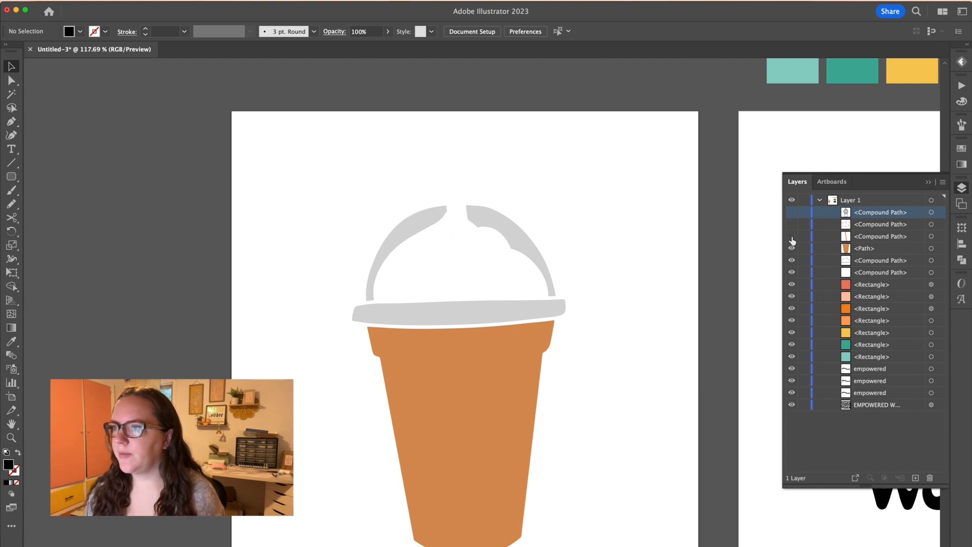
{"action": "left_click", "coordinate": [791, 248]}
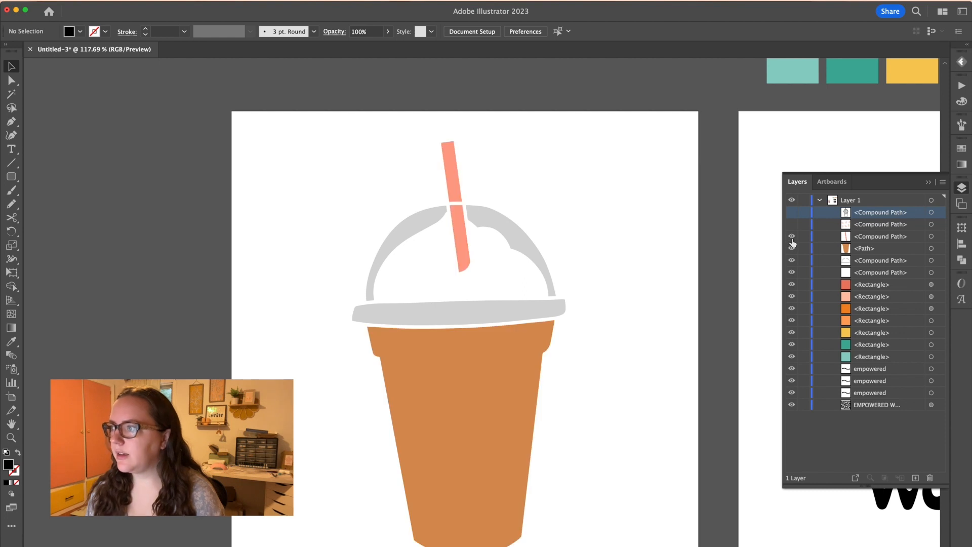
{"action": "left_click", "coordinate": [792, 212]}
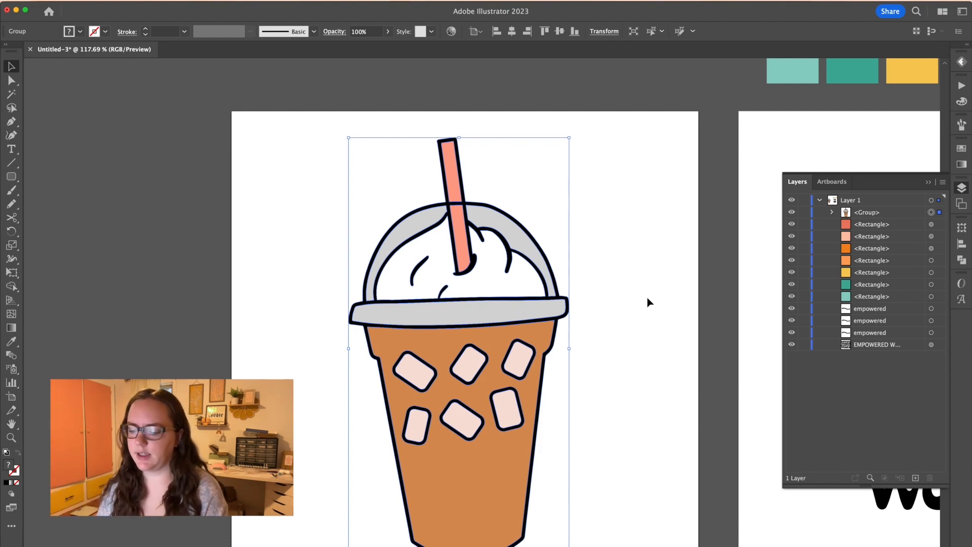
{"action": "mouse_move", "coordinate": [741, 233]}
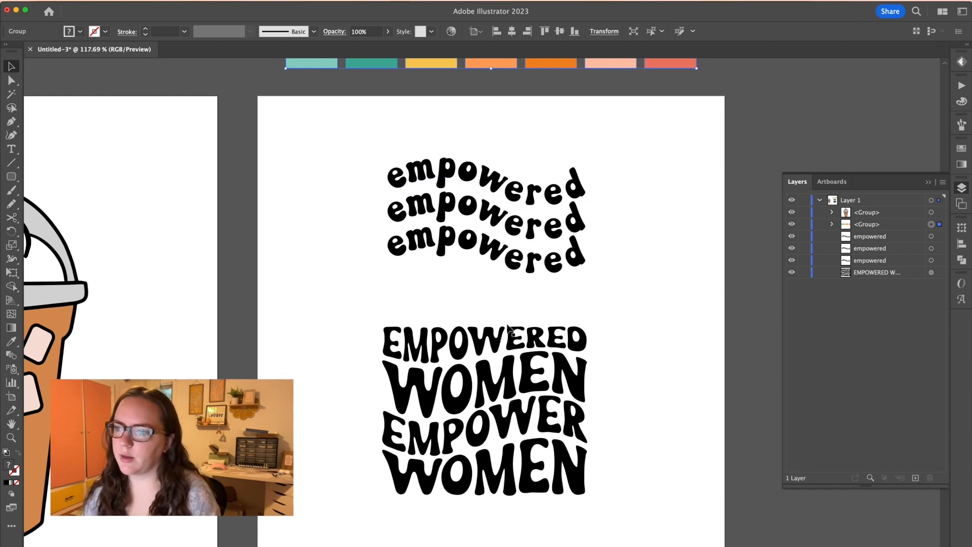
{"action": "left_click", "coordinate": [504, 373]}
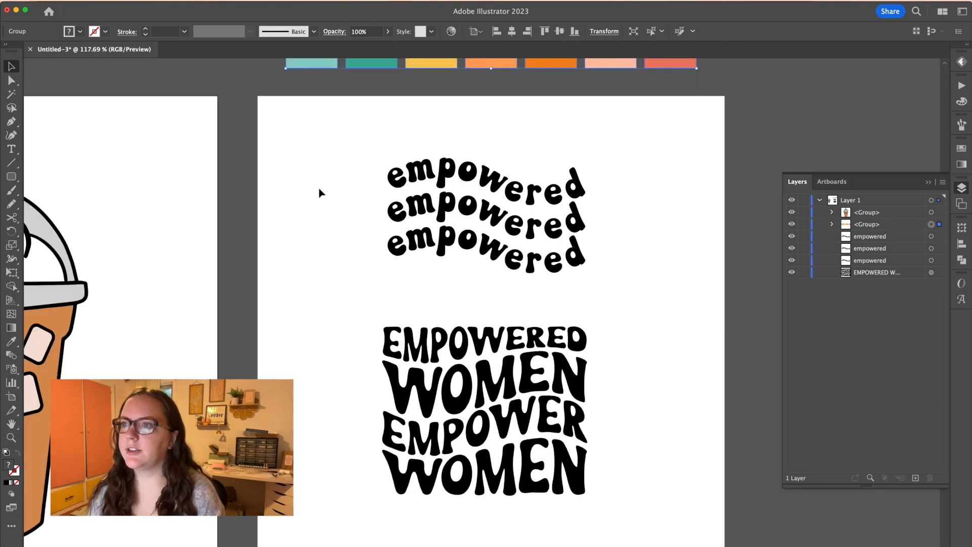
{"action": "mouse_move", "coordinate": [338, 159]}
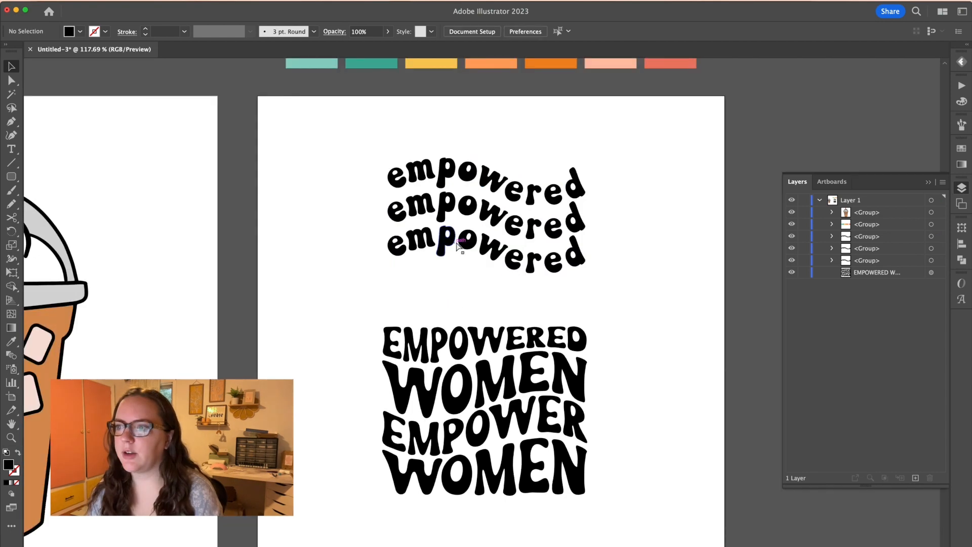
{"action": "left_click", "coordinate": [483, 414]}
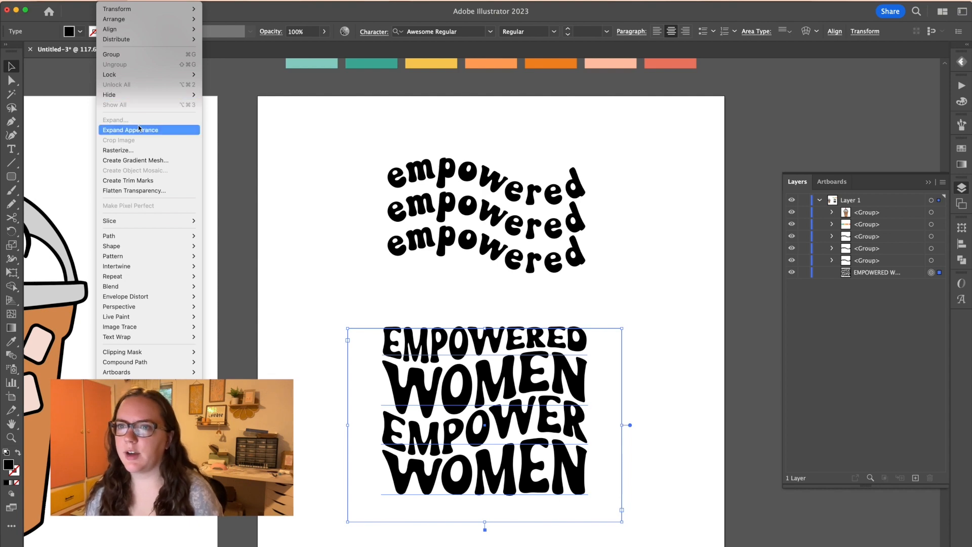
{"action": "left_click", "coordinate": [129, 130]}
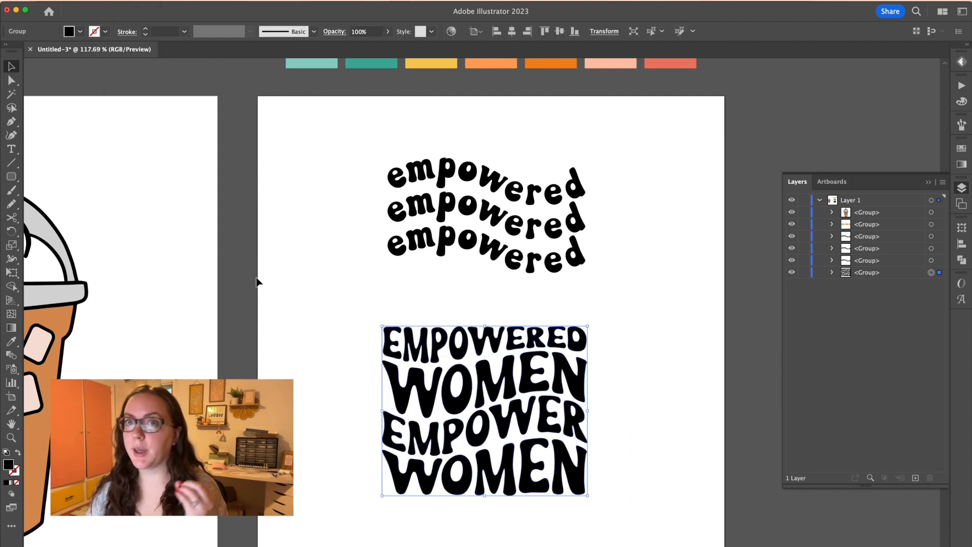
{"action": "key", "text": "Cmd+y"}
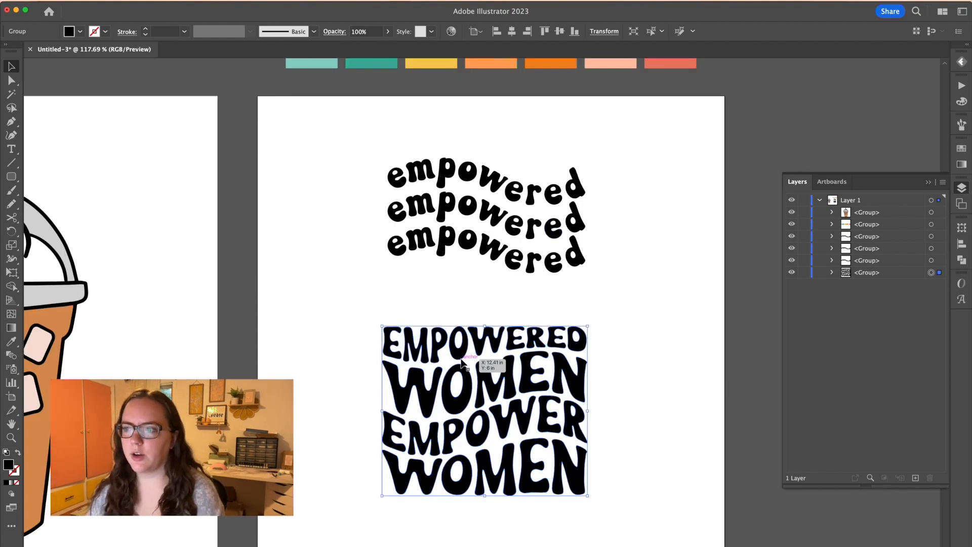
{"action": "mouse_move", "coordinate": [452, 301]}
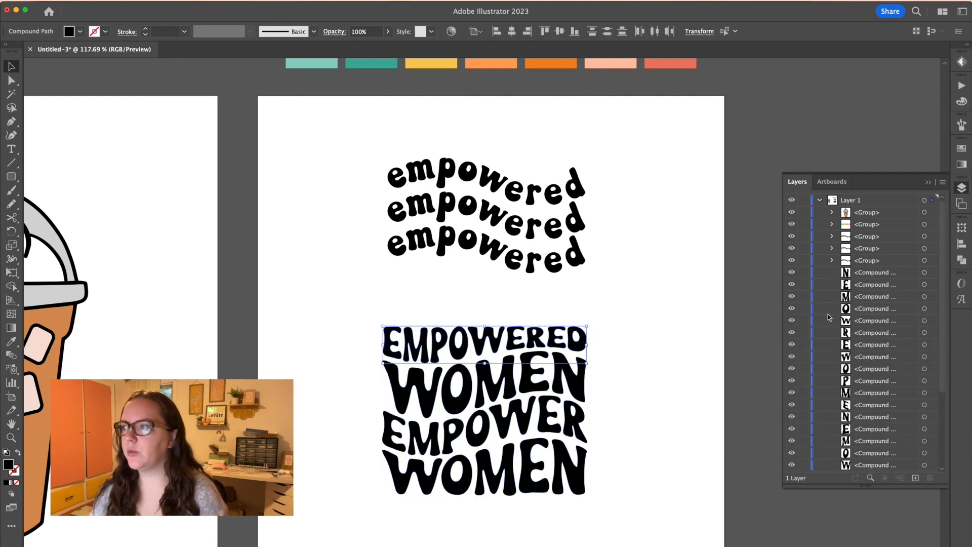
{"action": "scroll", "scroll_direction": "down", "scroll_amount": 3}
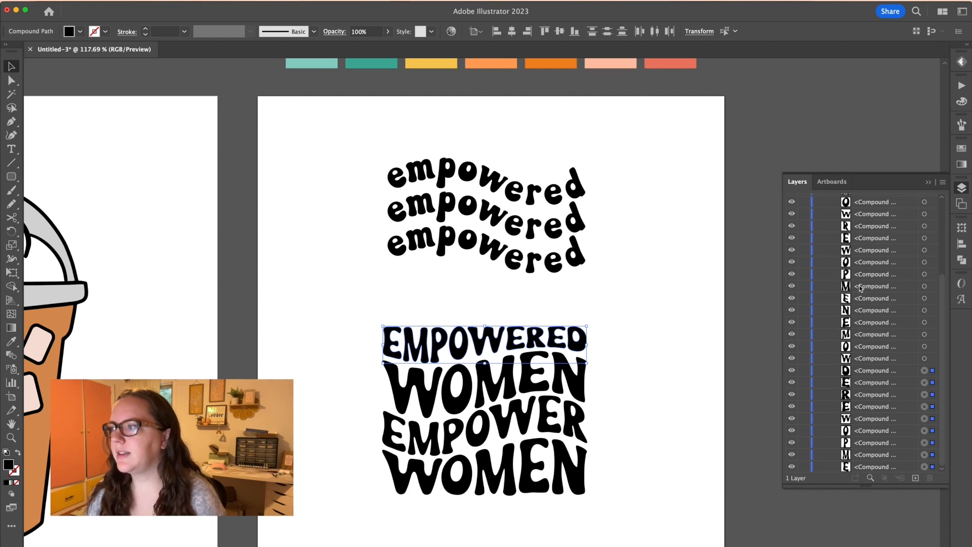
{"action": "mouse_move", "coordinate": [827, 481]}
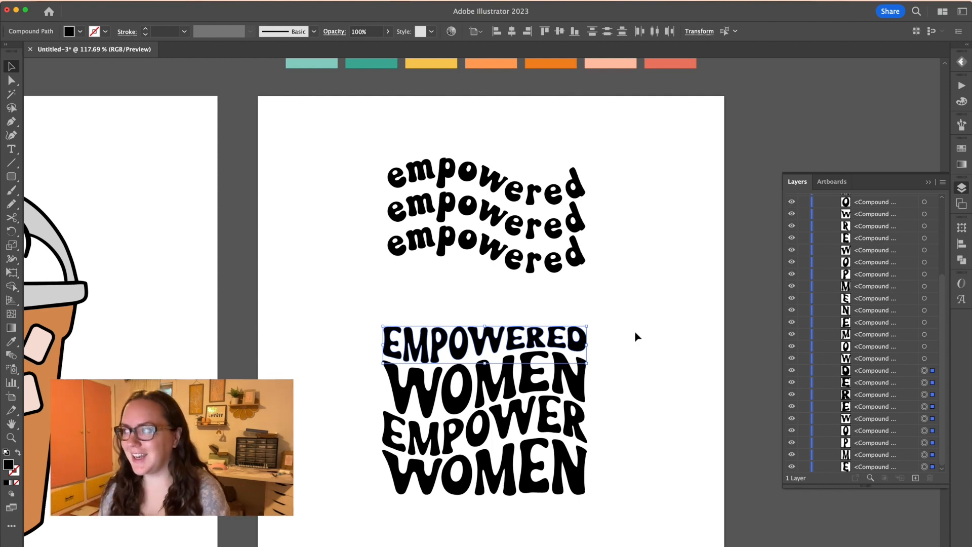
{"action": "mouse_move", "coordinate": [710, 343]}
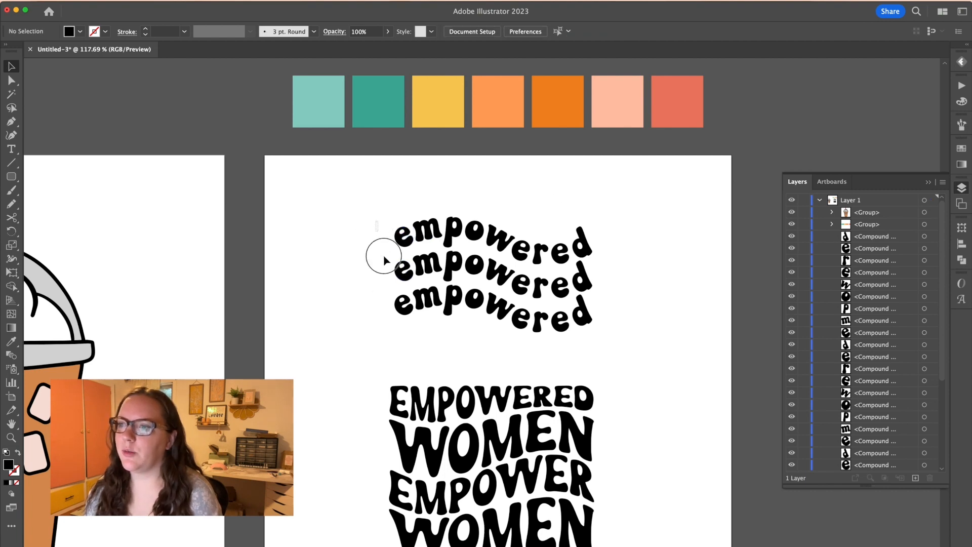
Select the first 'e' letters, then the top row of the wavy empowered lettering.
{"action": "left_click", "coordinate": [319, 102]}
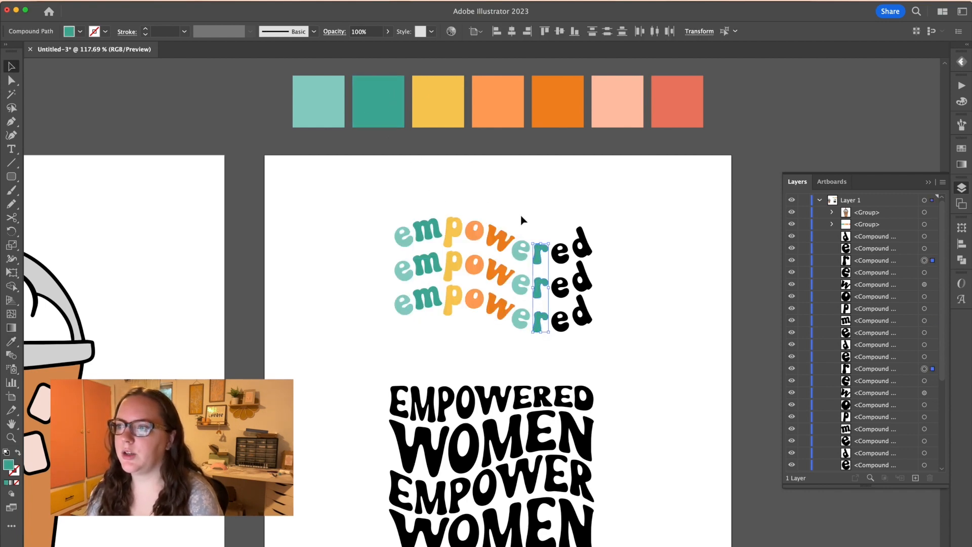
{"action": "left_click", "coordinate": [385, 101]}
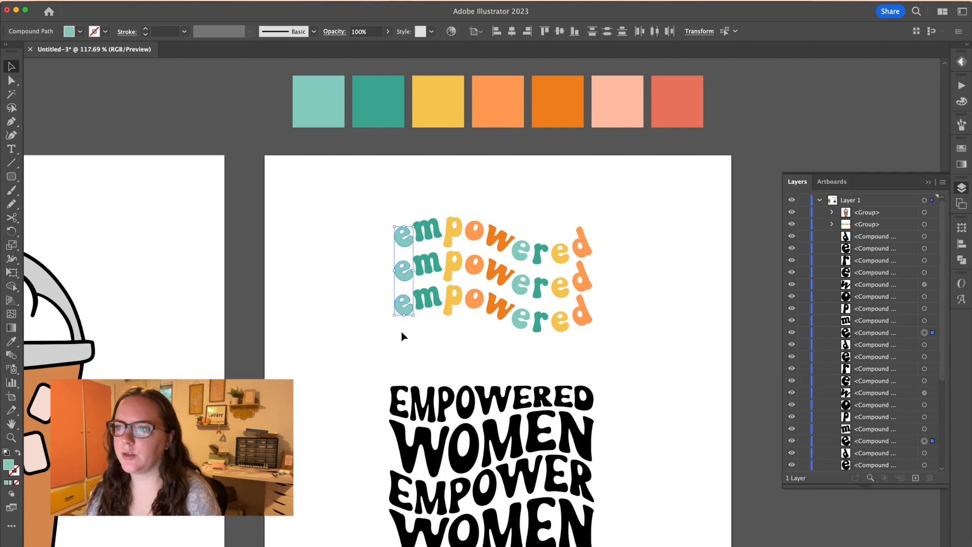
{"action": "left_click", "coordinate": [627, 195]}
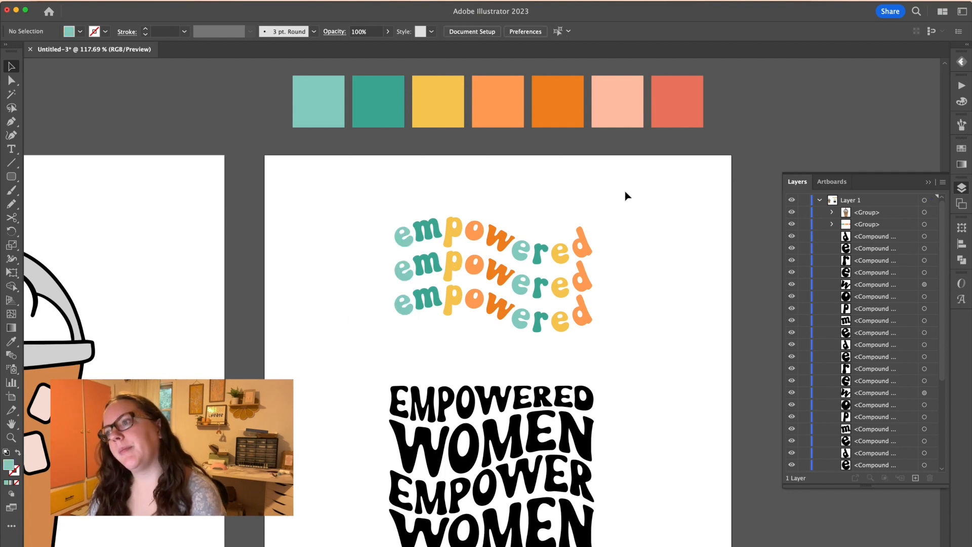
{"action": "left_click", "coordinate": [489, 243]}
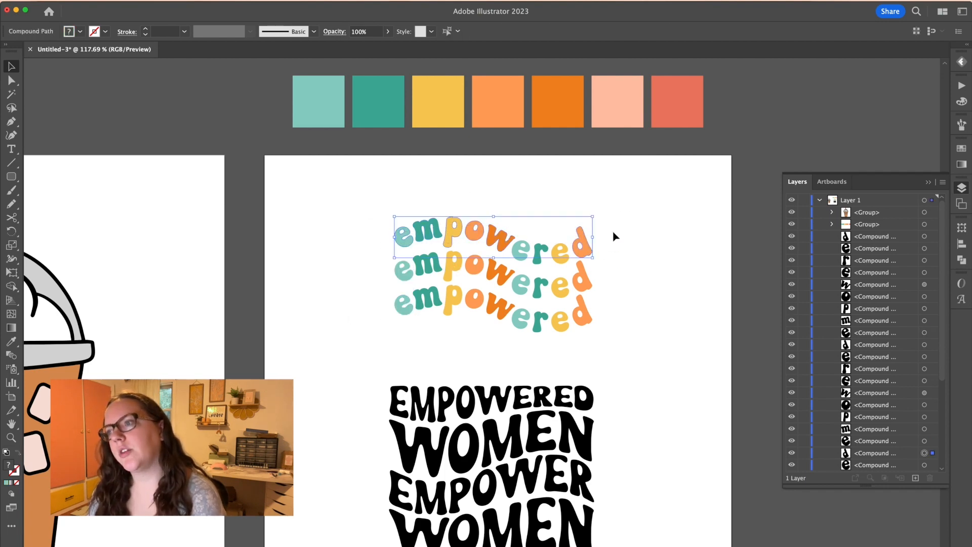
{"action": "left_click", "coordinate": [668, 245]}
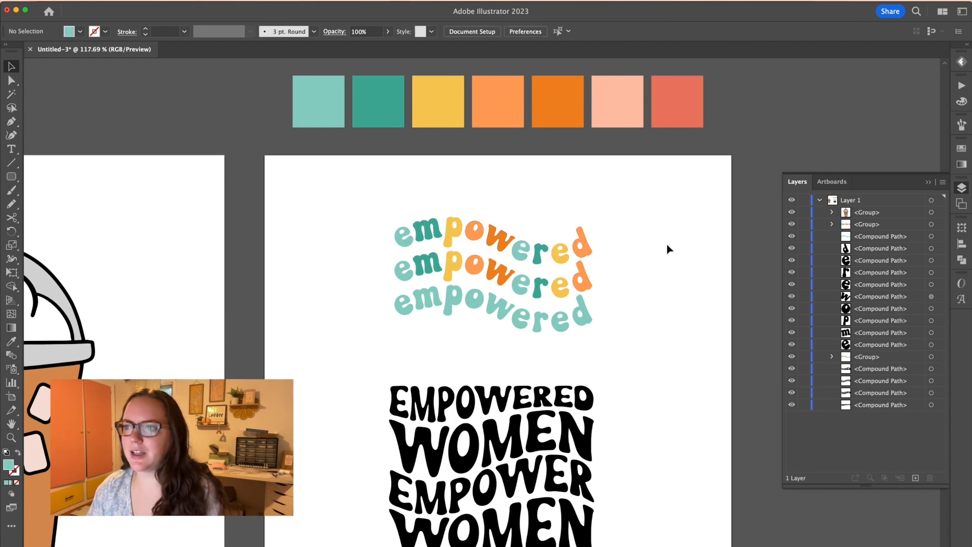
{"action": "mouse_move", "coordinate": [435, 244]}
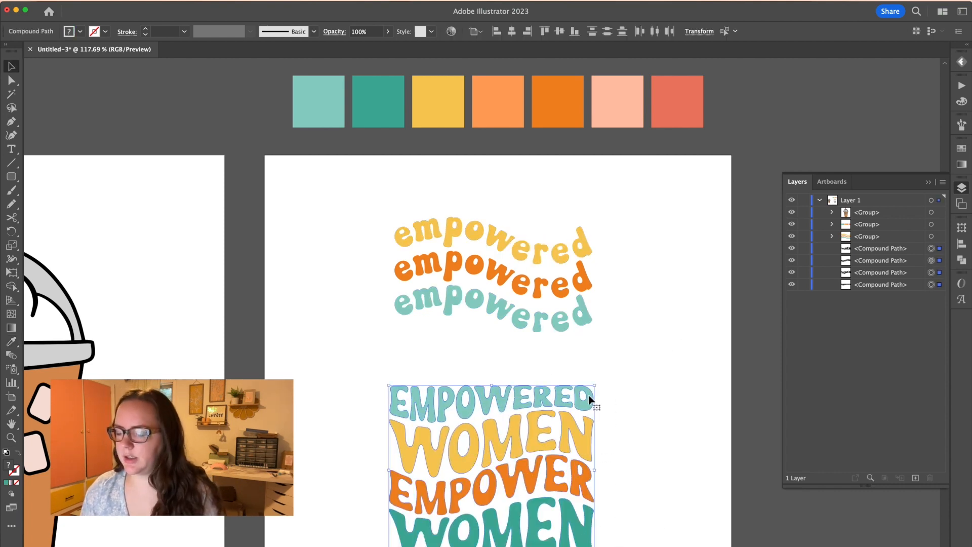
Rename the artboard to 'Iced Coffee', expand the colour swatch group, and switch to Christmas Retro.
{"action": "left_click", "coordinate": [831, 236]}
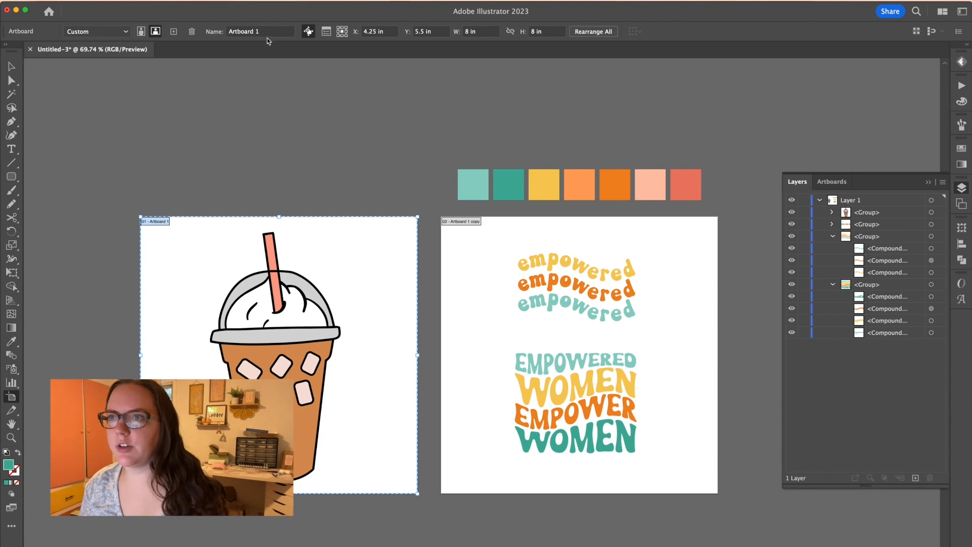
{"action": "triple_click", "coordinate": [257, 31]}
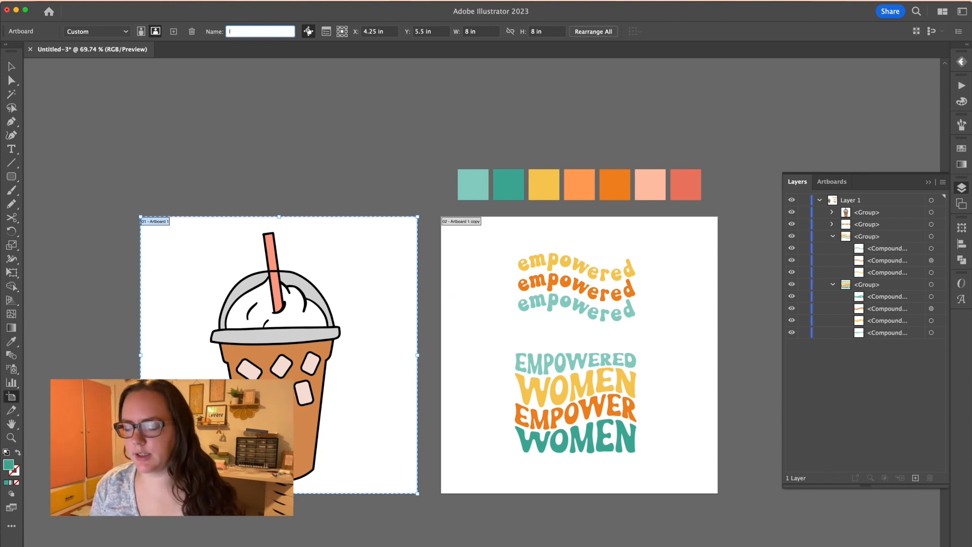
{"action": "type", "text": "Iced Coffee"}
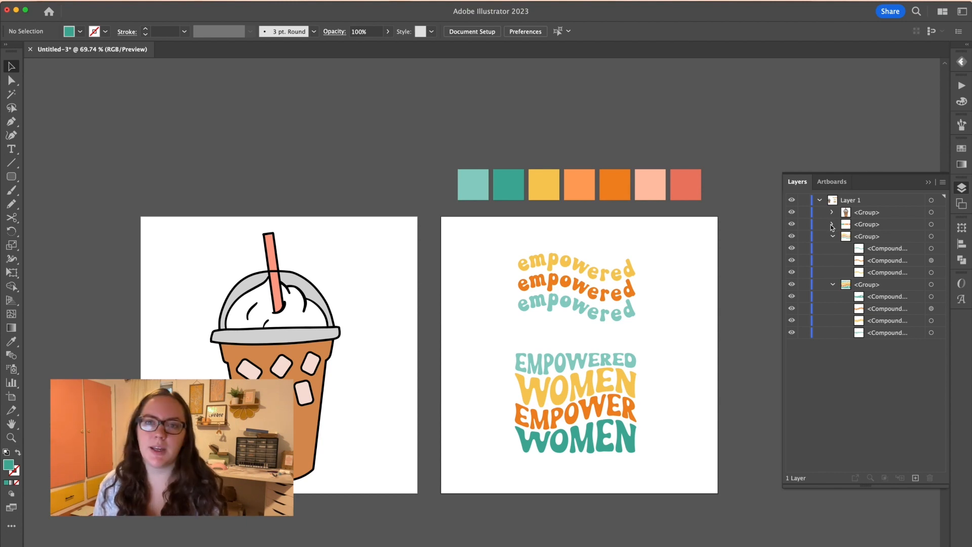
{"action": "left_click", "coordinate": [831, 225]}
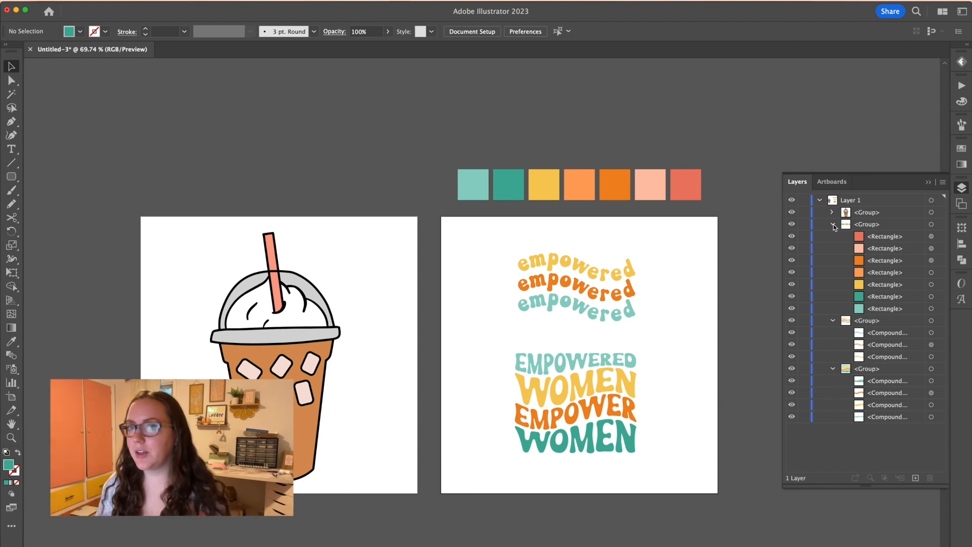
{"action": "left_click", "coordinate": [427, 4]}
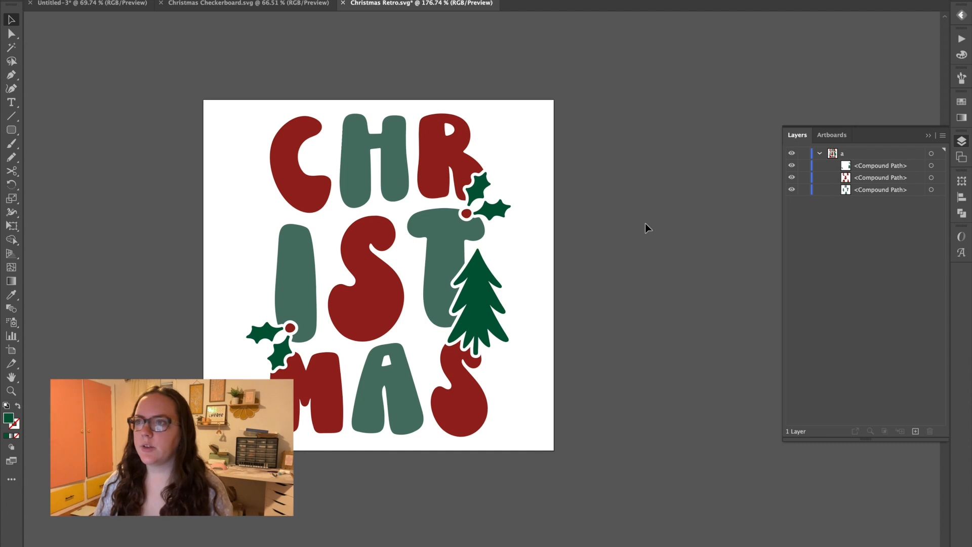
{"action": "mouse_move", "coordinate": [746, 196]}
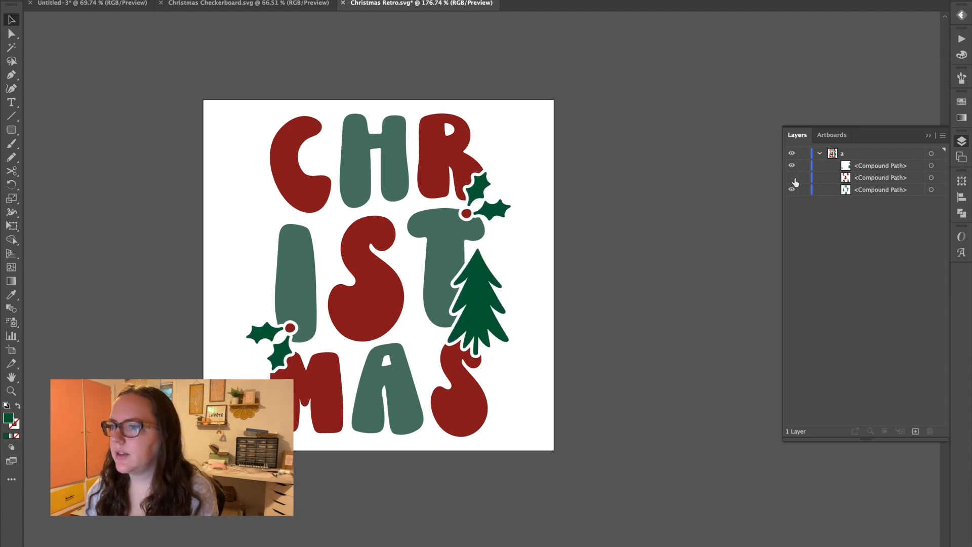
Review Christmas Retro's three compound paths in Layers, then switch to Christmas Checkerboard.
{"action": "left_click", "coordinate": [791, 189]}
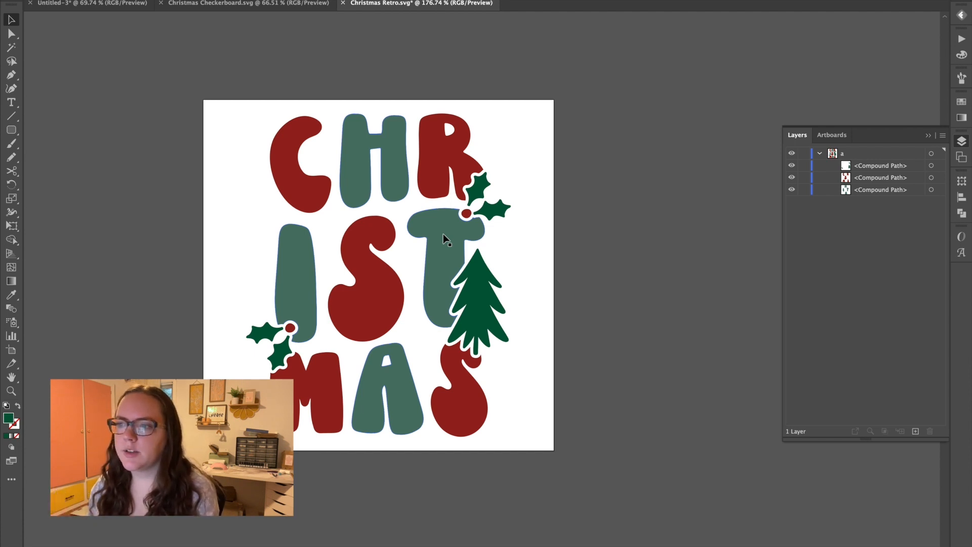
{"action": "left_click", "coordinate": [252, 3]}
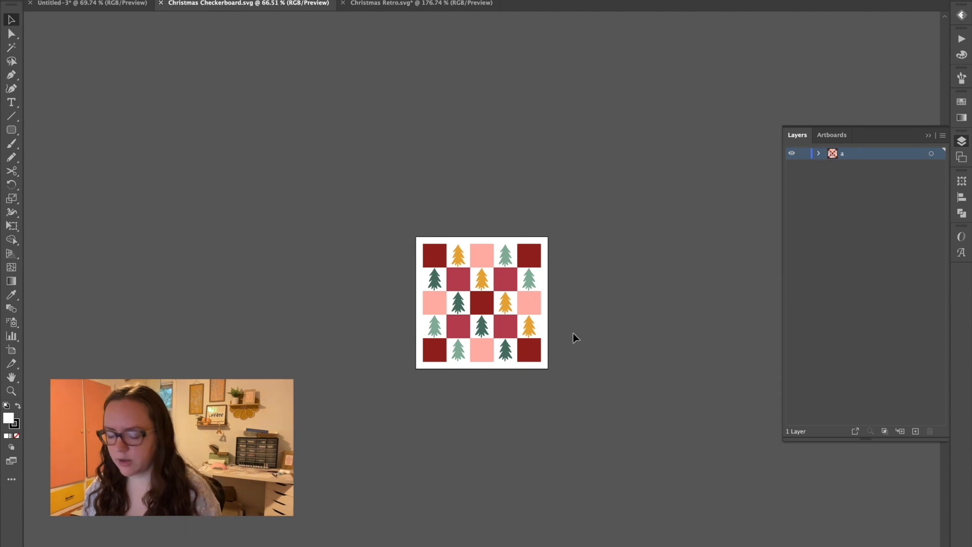
Expand the checkerboard layer and drag the squares, light green and orange trees back into the grid.
{"action": "left_click", "coordinate": [818, 153]}
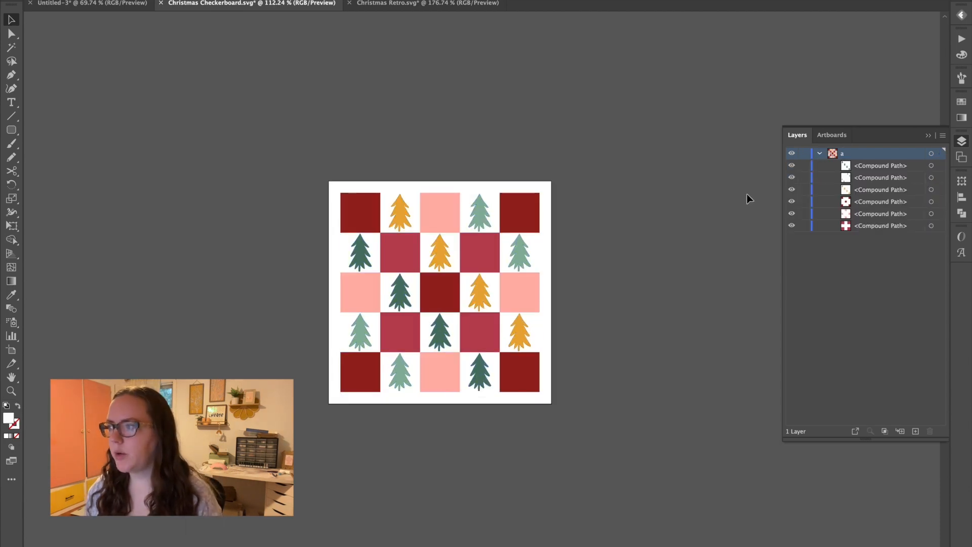
{"action": "left_click", "coordinate": [791, 225]}
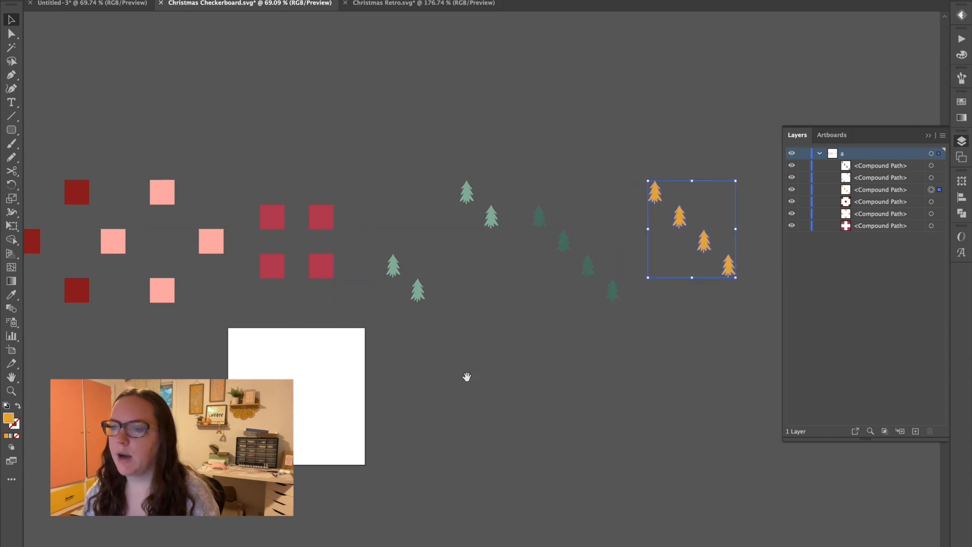
{"action": "left_click", "coordinate": [412, 259]}
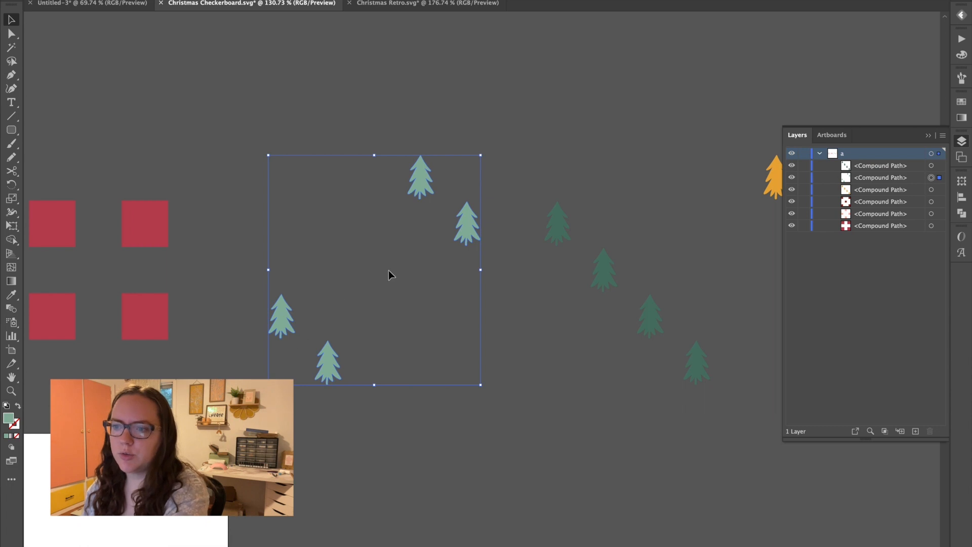
{"action": "mouse_move", "coordinate": [434, 215]}
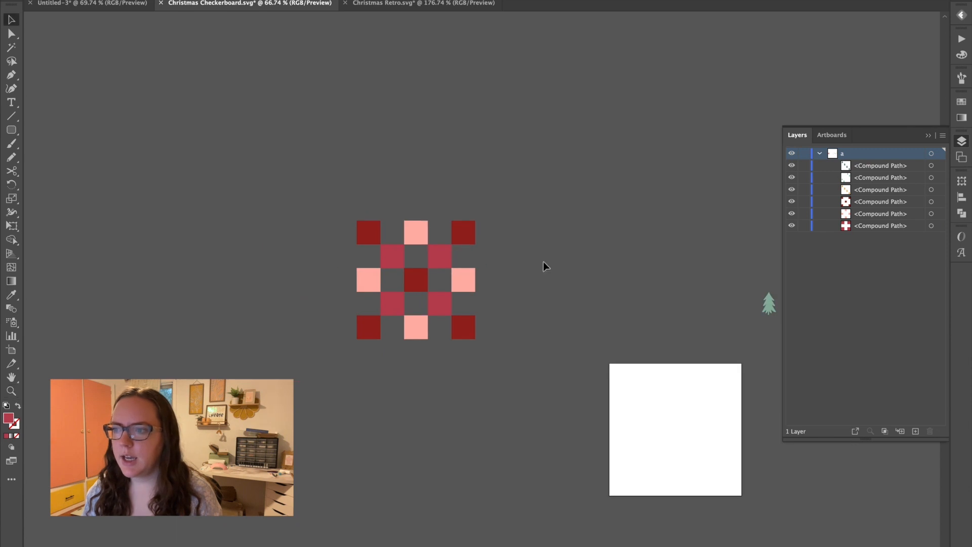
{"action": "left_click_drag", "start_coordinate": [415, 279], "coordinate": [666, 329]}
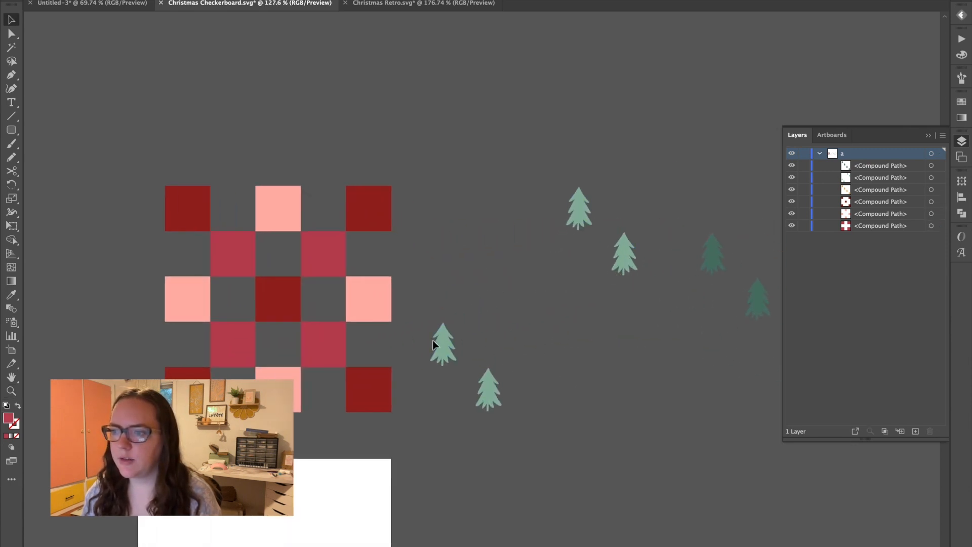
{"action": "left_click", "coordinate": [444, 349]}
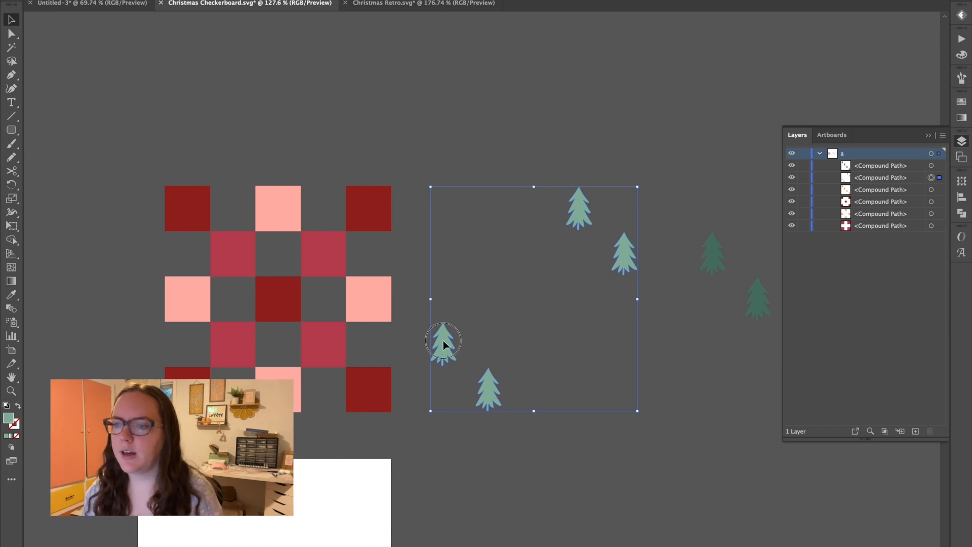
{"action": "left_click_drag", "start_coordinate": [443, 340], "coordinate": [186, 334]}
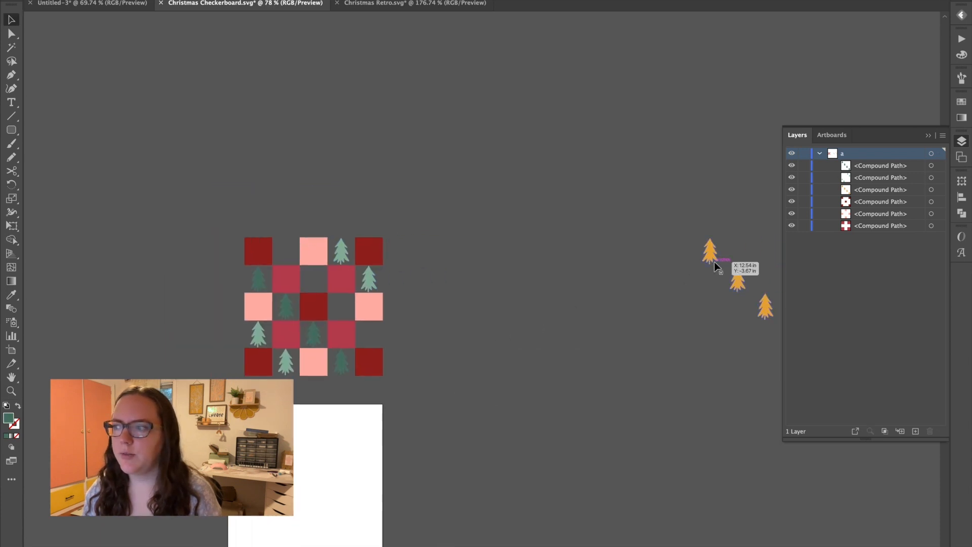
{"action": "left_click_drag", "start_coordinate": [712, 260], "coordinate": [288, 292]}
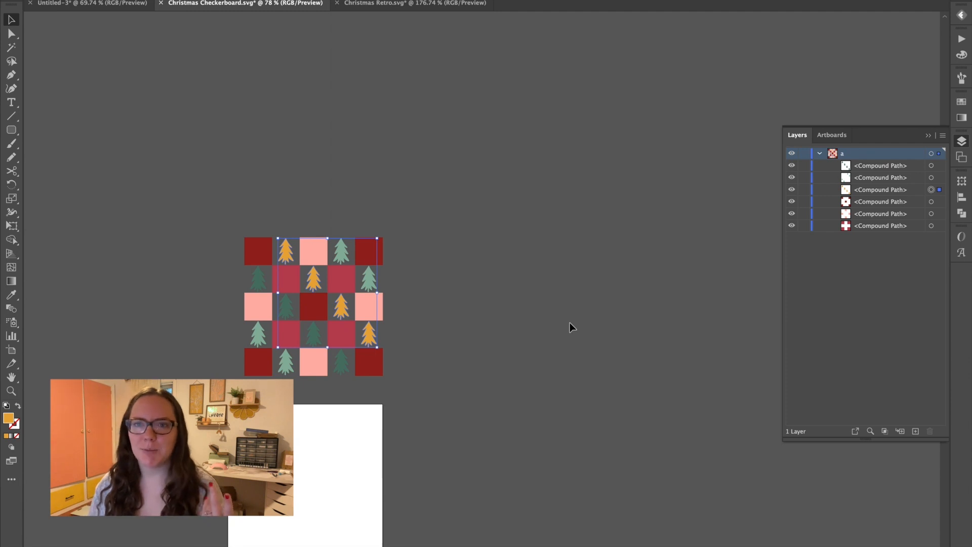
Open the Farm Fresh Christmas Trees example and expand its layer to show its compound paths.
{"action": "left_click", "coordinate": [612, 3]}
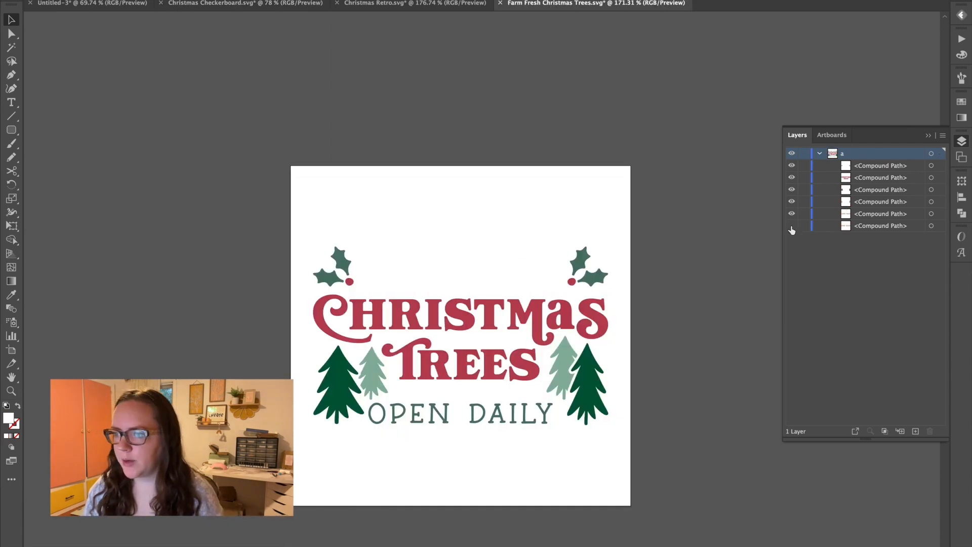
{"action": "left_click", "coordinate": [791, 226]}
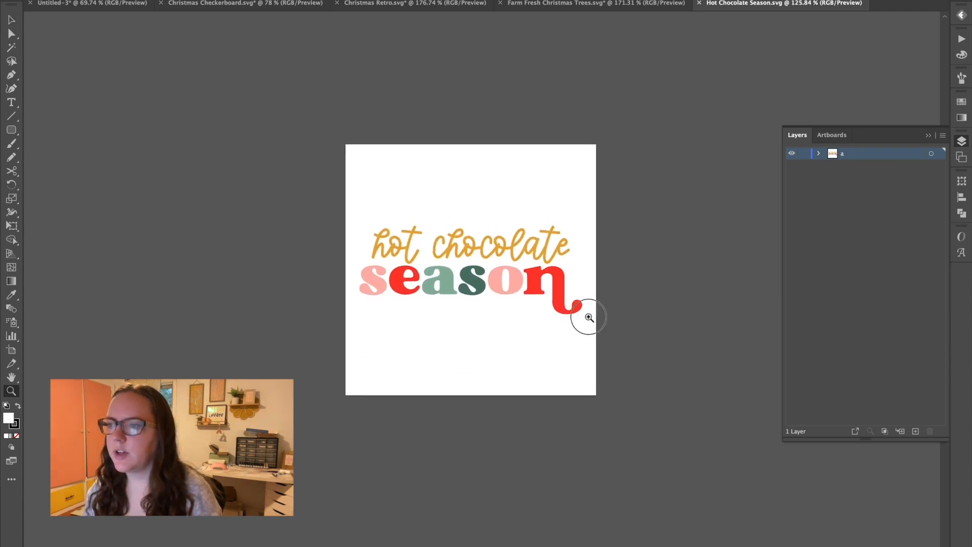
Zoom into the Hot Chocolate Season design, expand layer 'a', then open the Halloween example.
{"action": "left_click", "coordinate": [589, 317]}
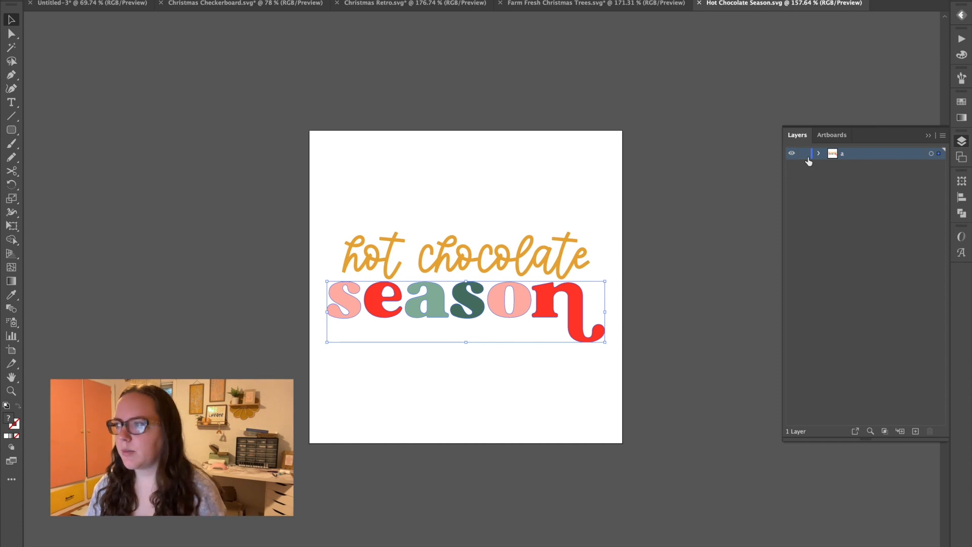
{"action": "left_click", "coordinate": [818, 153]}
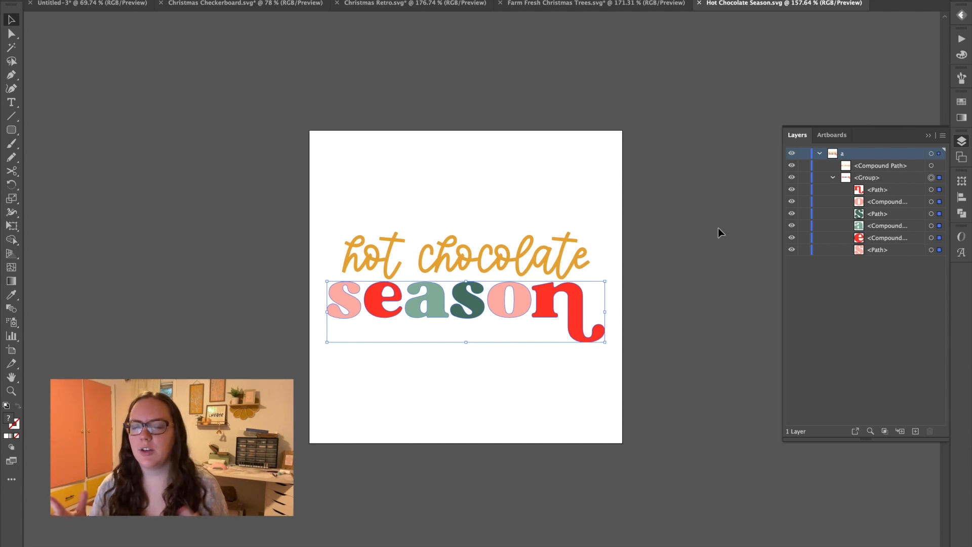
{"action": "mouse_move", "coordinate": [729, 213]}
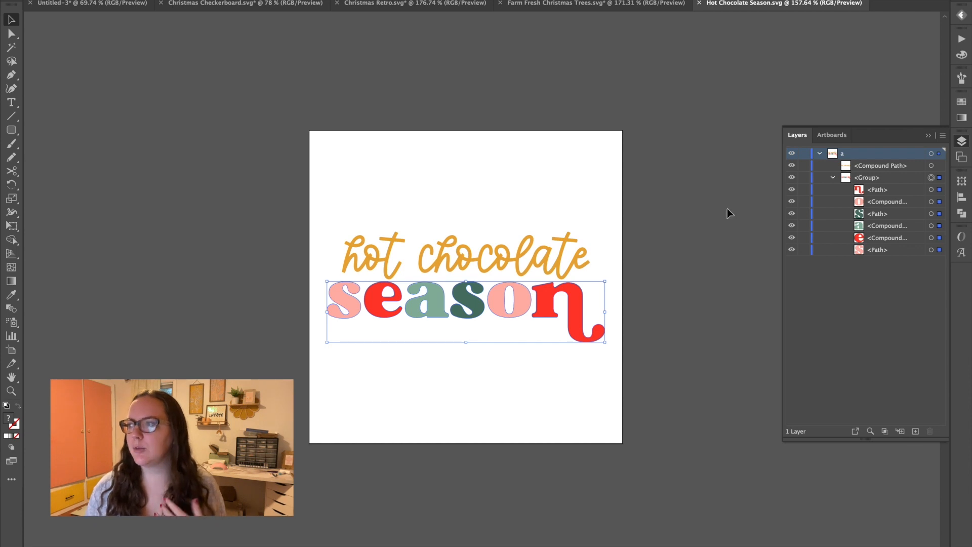
{"action": "left_click", "coordinate": [871, 177]}
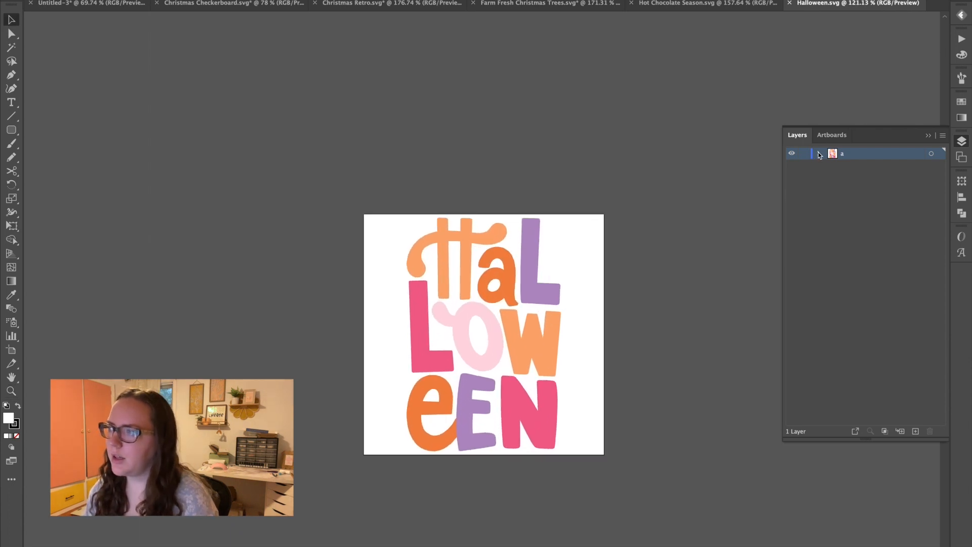
Expand Halloween's layer 'a' to list its letter paths and compound paths, then deselect.
{"action": "left_click", "coordinate": [819, 153]}
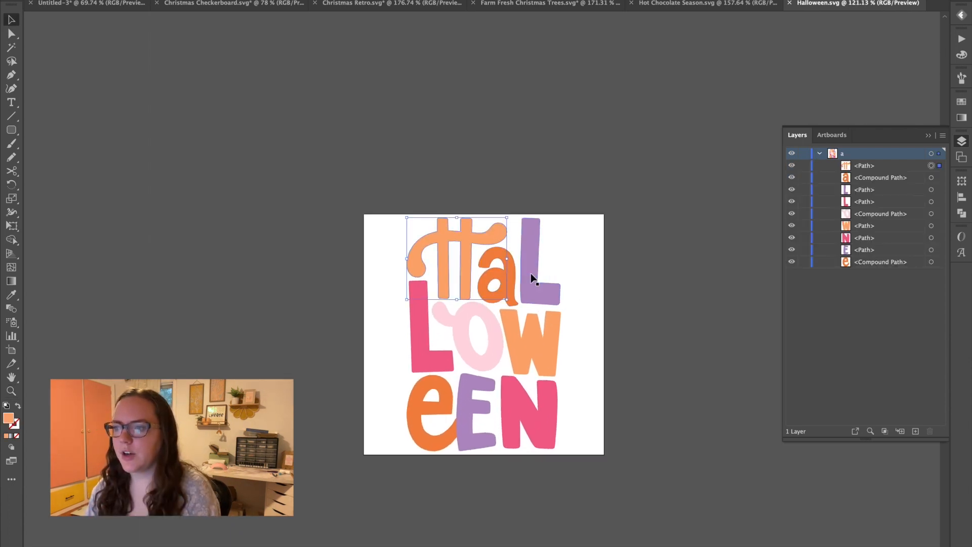
{"action": "left_click", "coordinate": [588, 359]}
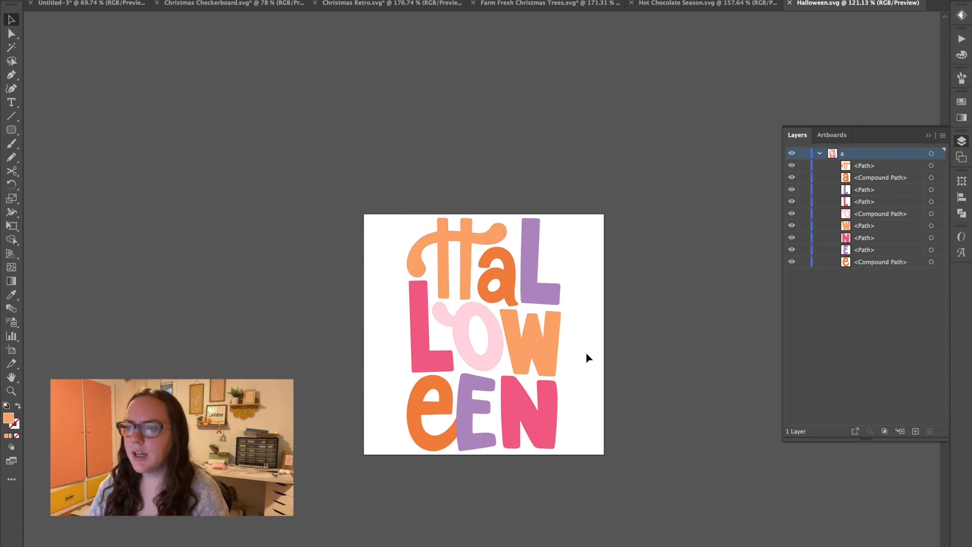
{"action": "mouse_move", "coordinate": [494, 357]}
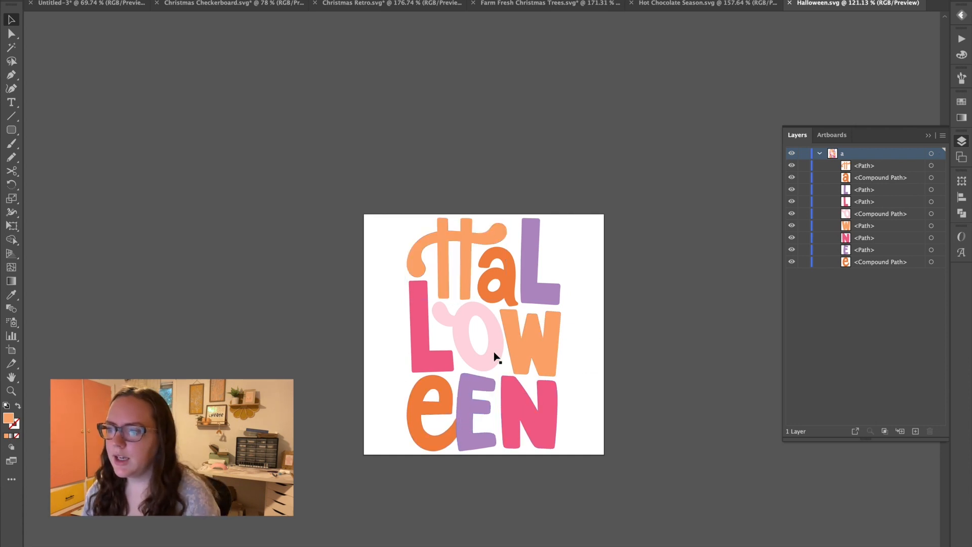
{"action": "mouse_move", "coordinate": [390, 326]}
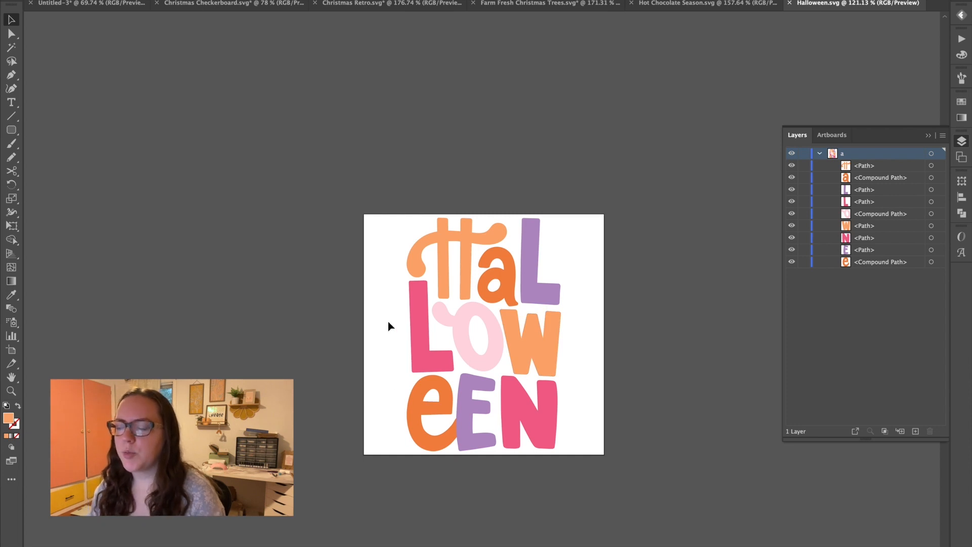